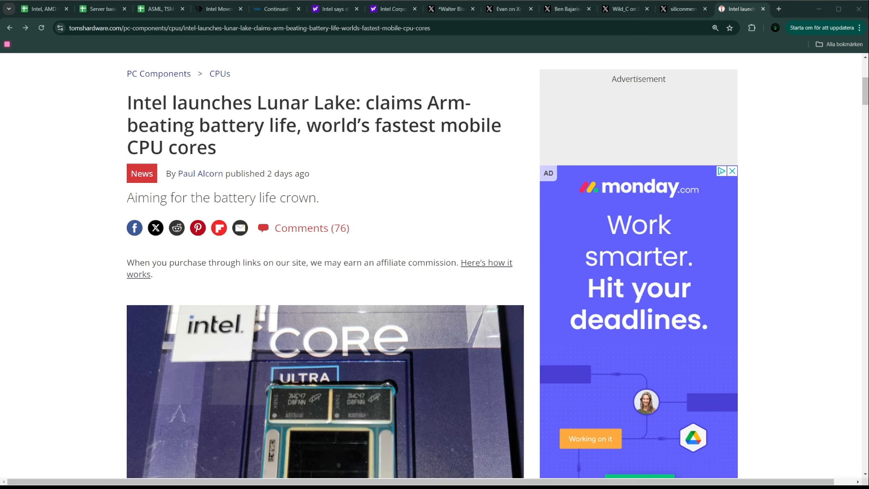
Step: Bring up the Walter Bloomberg post on Intel facing Dow delisting as its stock sinks
left_click(391, 9)
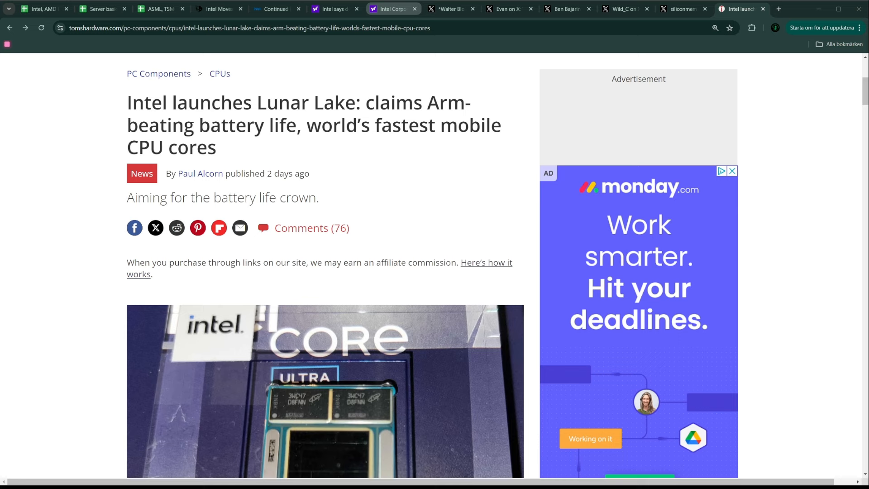
left_click(449, 9)
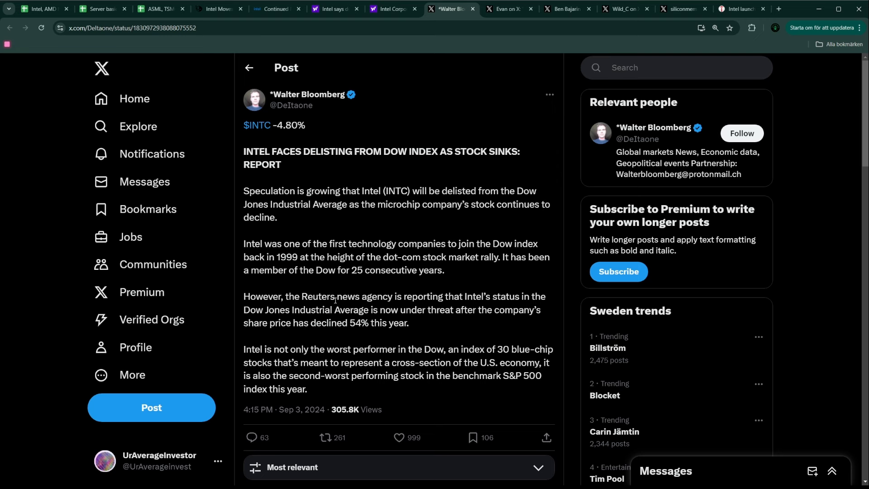
mouse_move(327, 308)
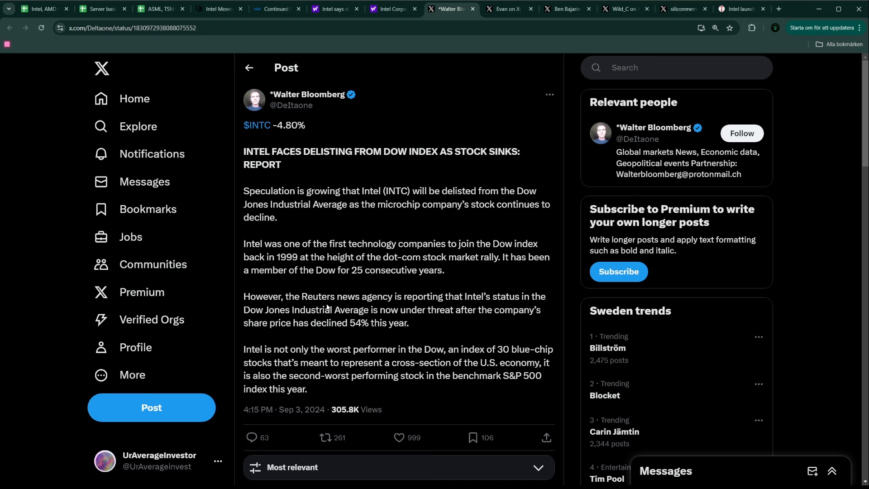
mouse_move(487, 197)
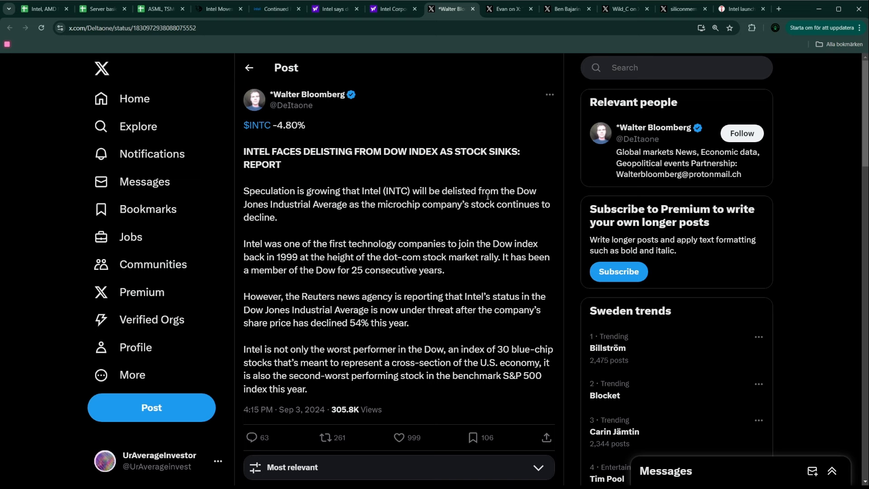
Step: Show the INTC quote chart over the All range to read Intel's historical prices
left_click(391, 9)
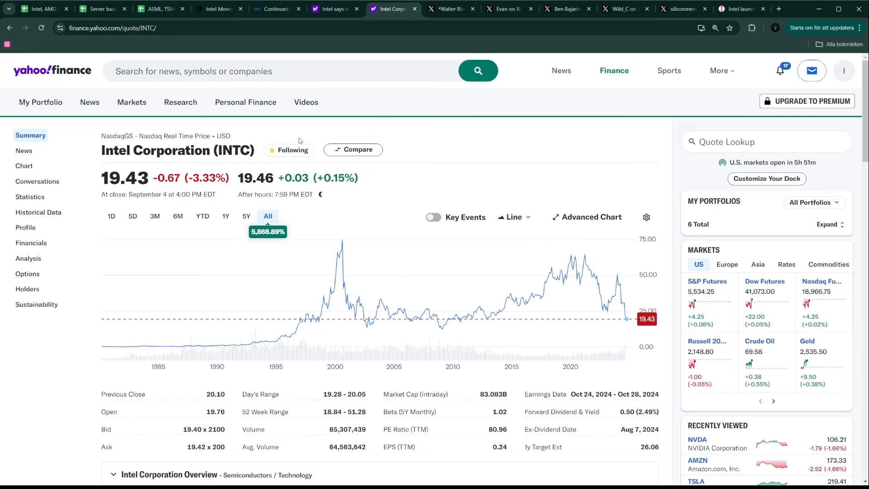
left_click(246, 217)
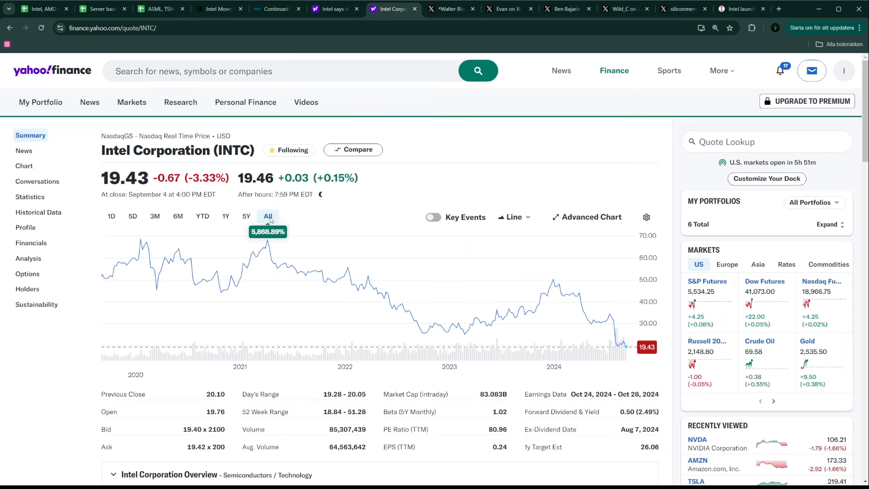
mouse_move(381, 344)
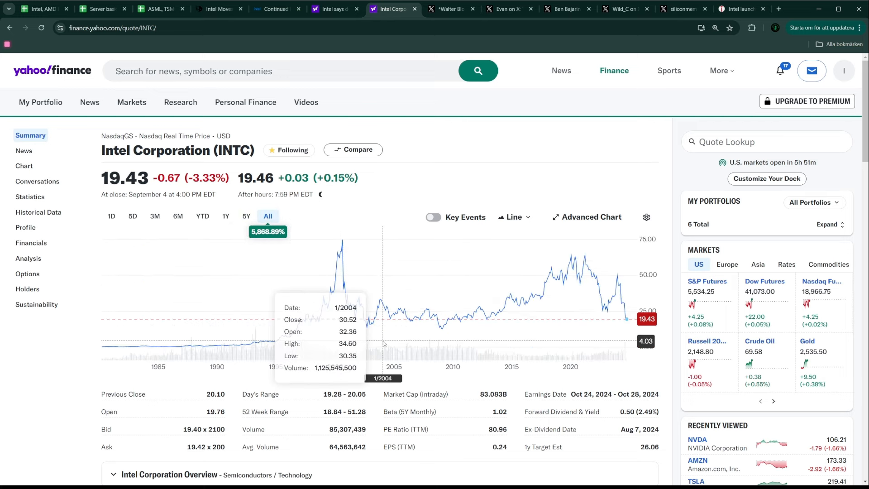
mouse_move(354, 307)
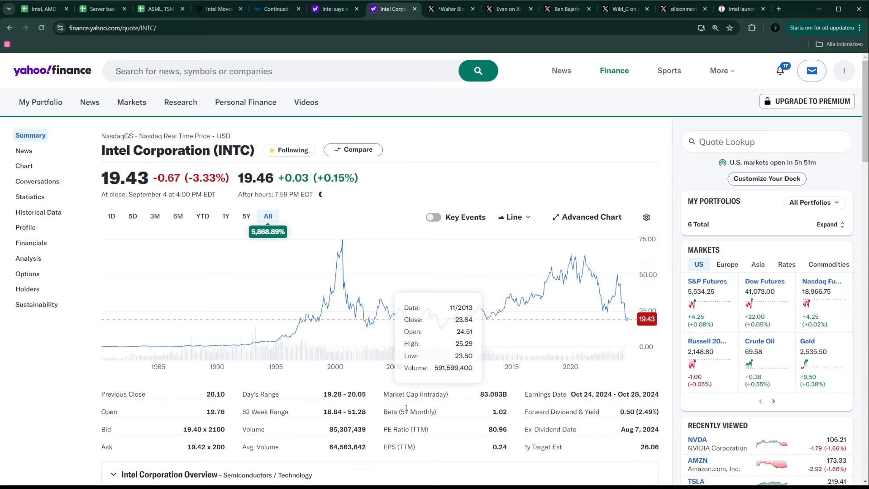
mouse_move(446, 324)
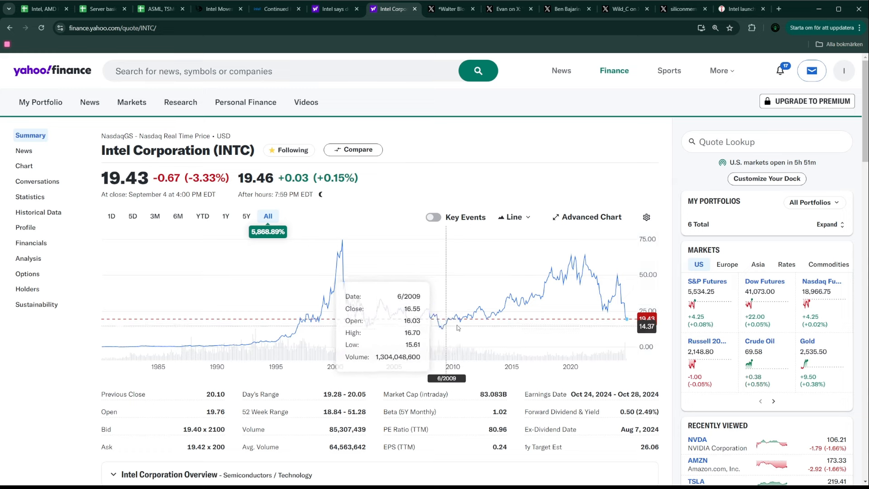
mouse_move(577, 327)
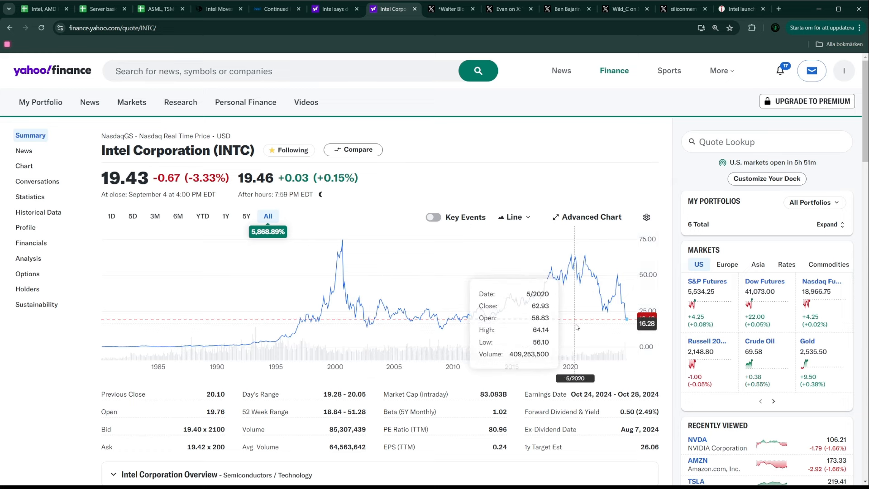
mouse_move(561, 332)
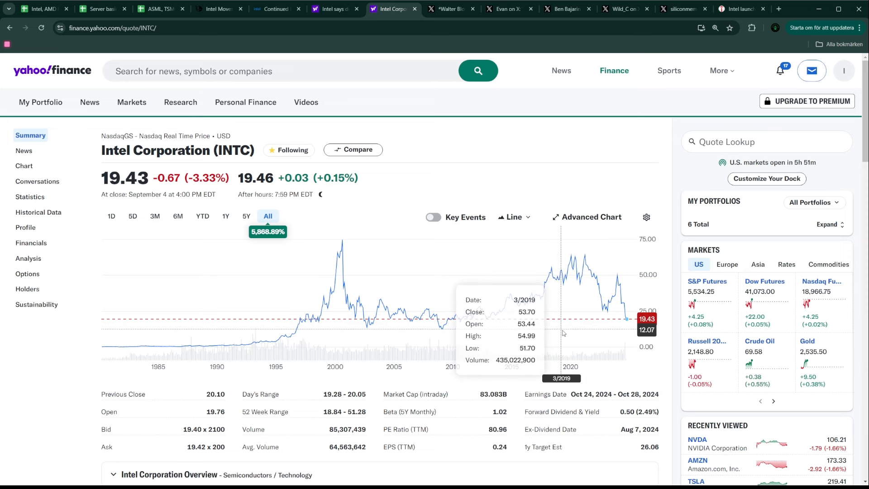
mouse_move(543, 342)
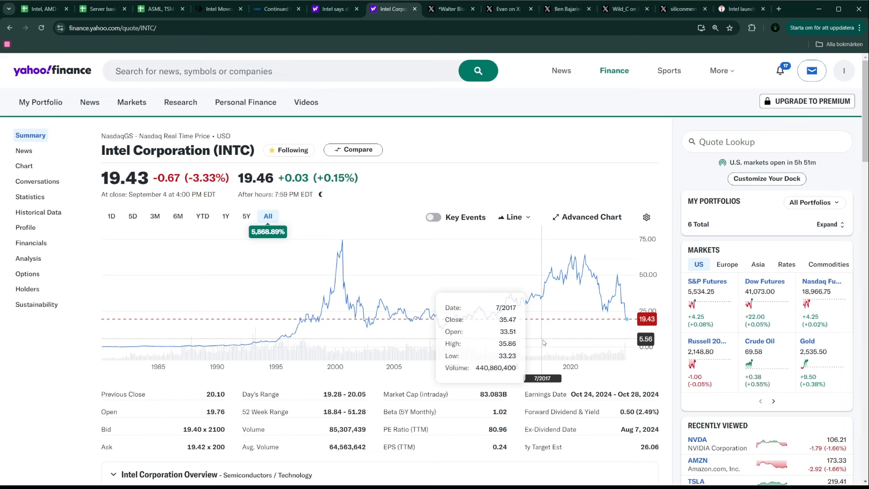
mouse_move(540, 323)
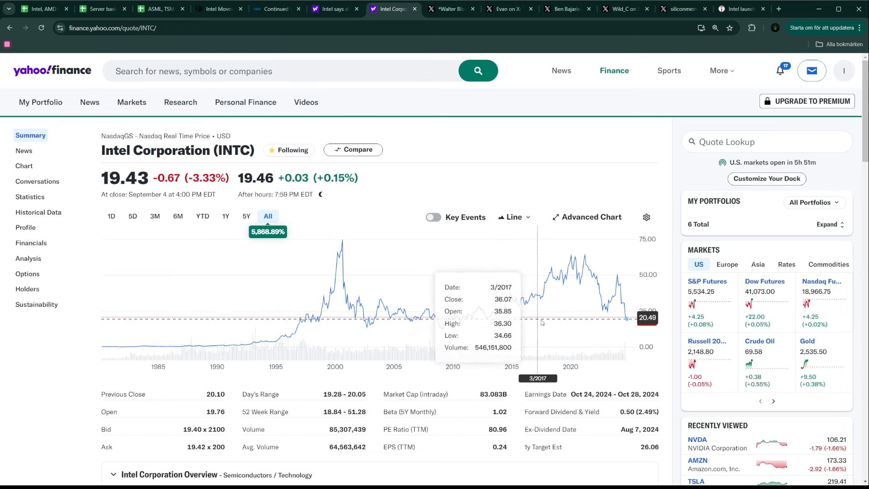
mouse_move(528, 313)
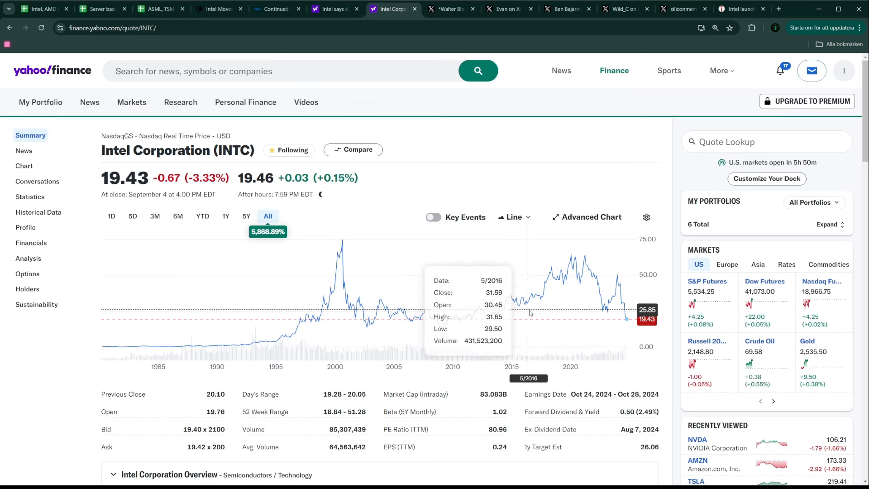
mouse_move(498, 364)
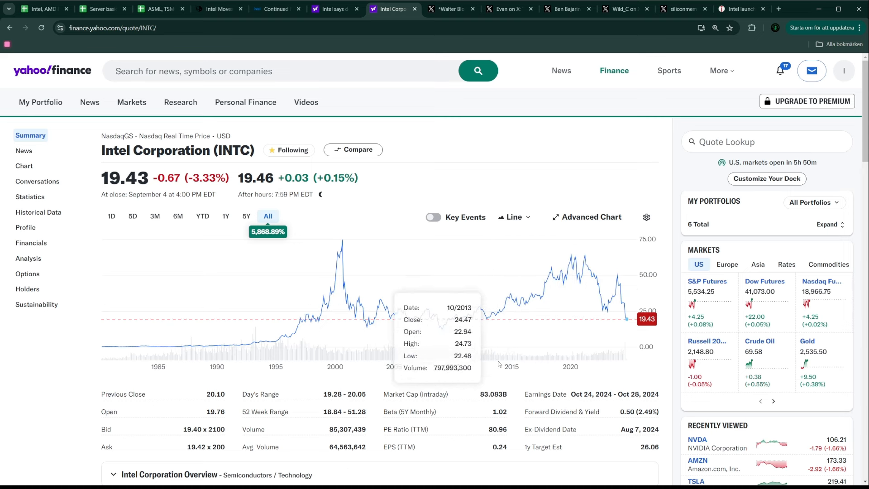
mouse_move(512, 304)
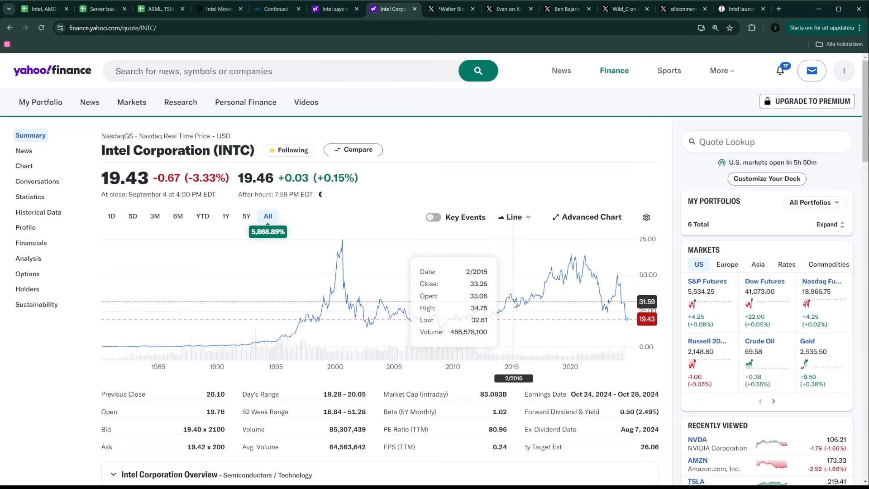
mouse_move(518, 307)
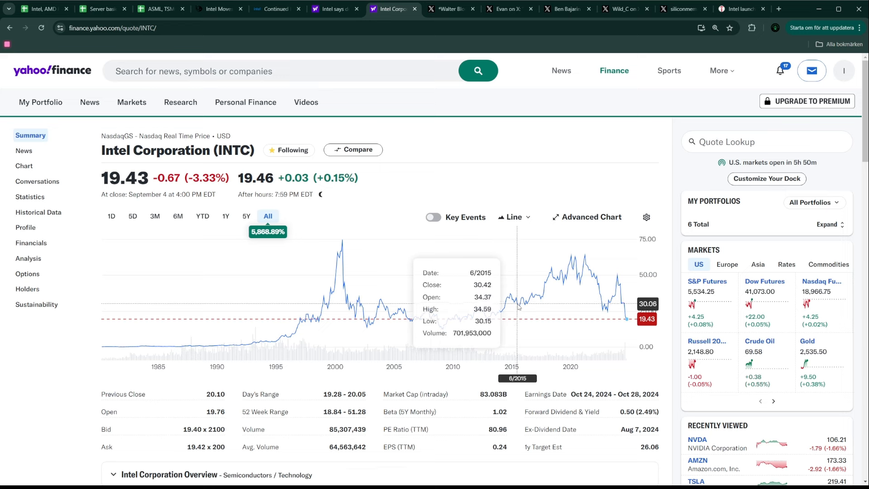
mouse_move(568, 311)
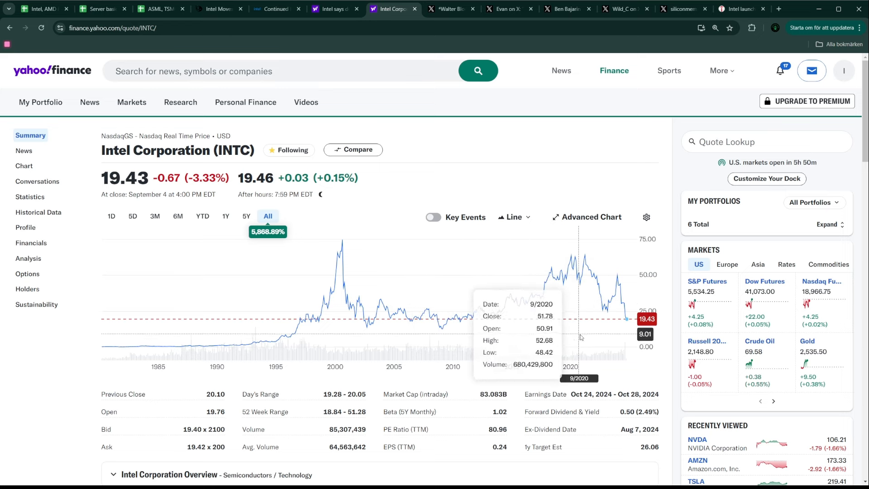
mouse_move(576, 332)
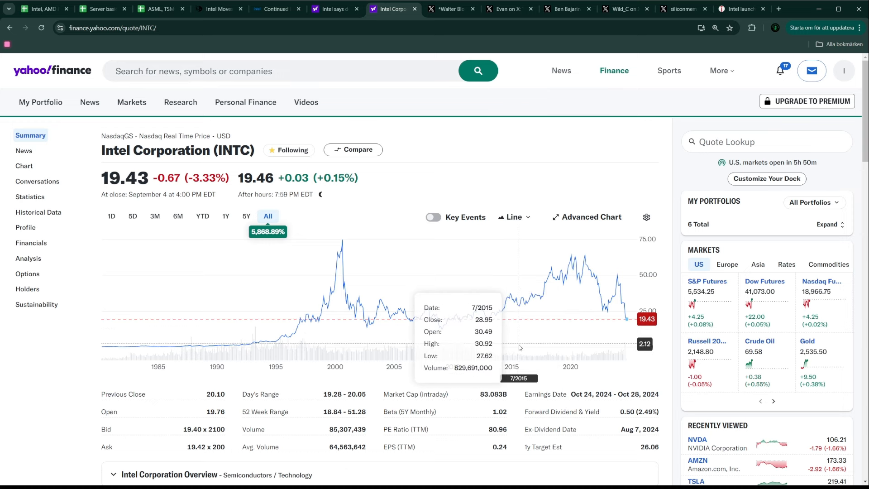
mouse_move(474, 316)
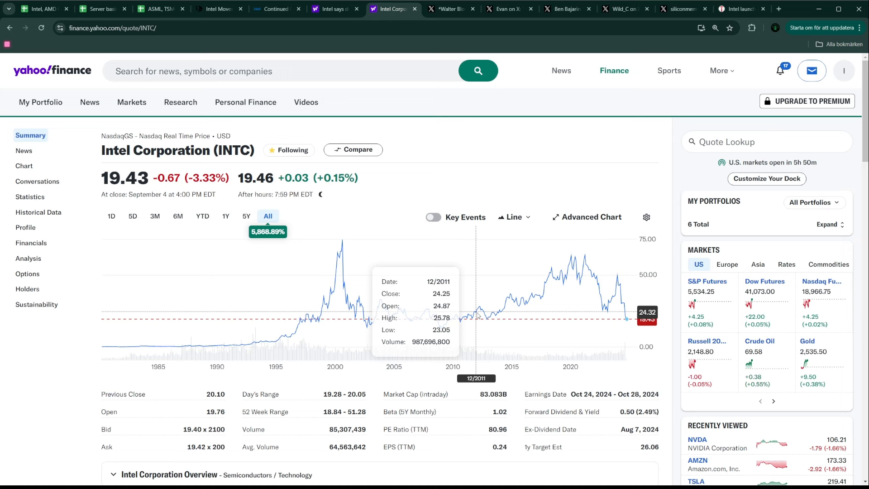
mouse_move(457, 316)
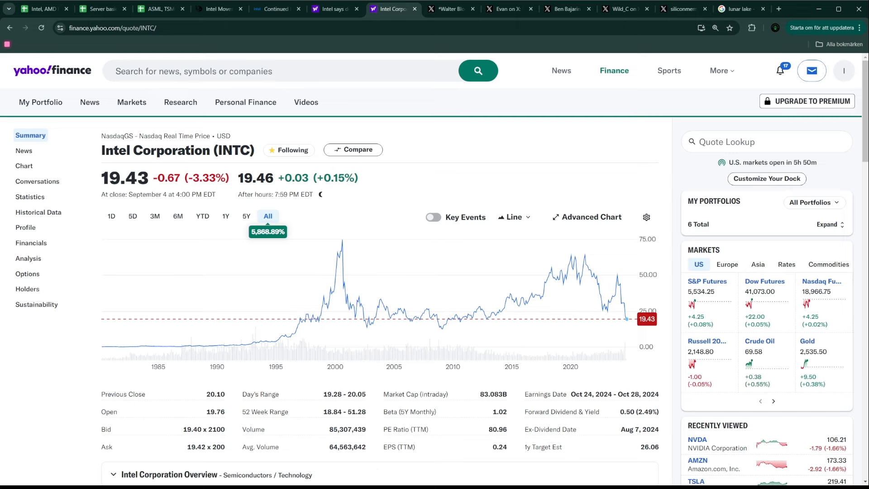
Step: Switch to the Server basics spreadsheet's Nodes sheet mapping lithography nodes to chips by year
left_click(42, 9)
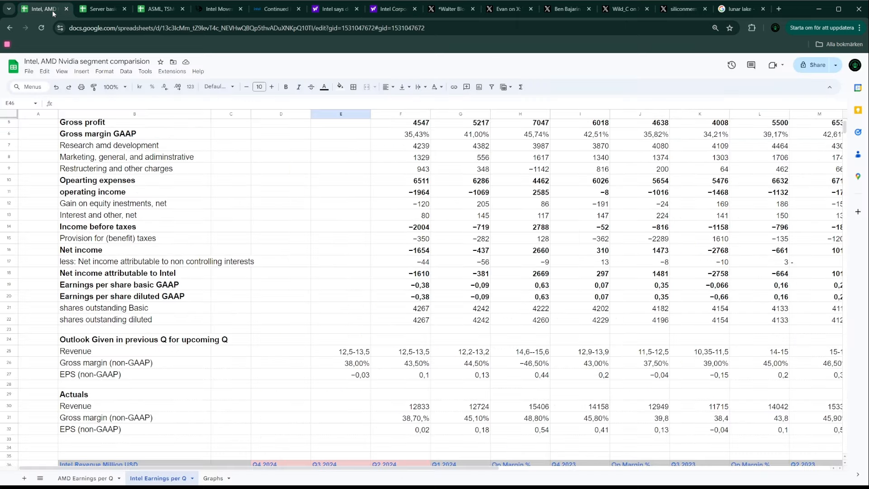
left_click(99, 9)
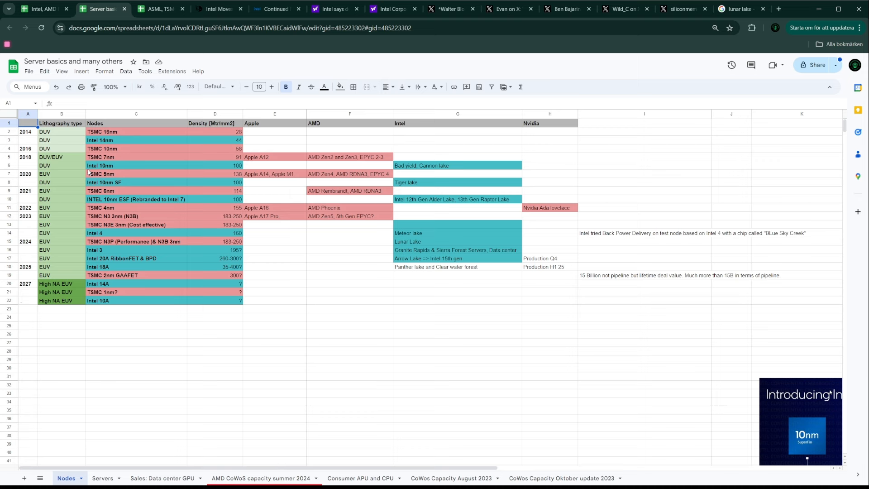
mouse_move(96, 174)
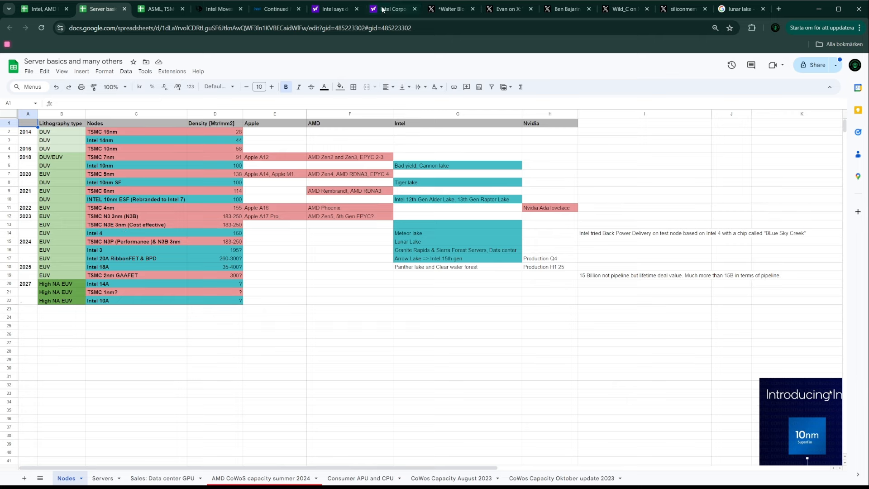
Step: View the Semiconductor portfolio listing NVDA, TSM, AVGO, ASML, AMD and INTC by market cap
left_click(393, 9)
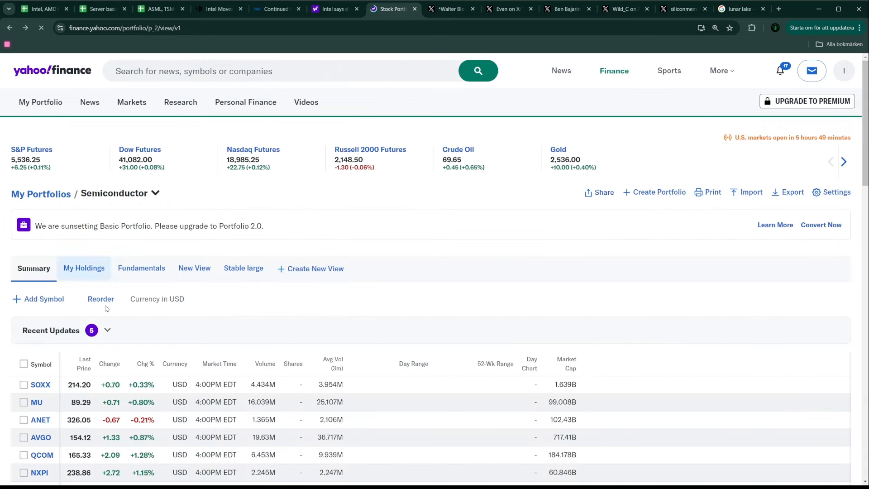
scroll("down", 3)
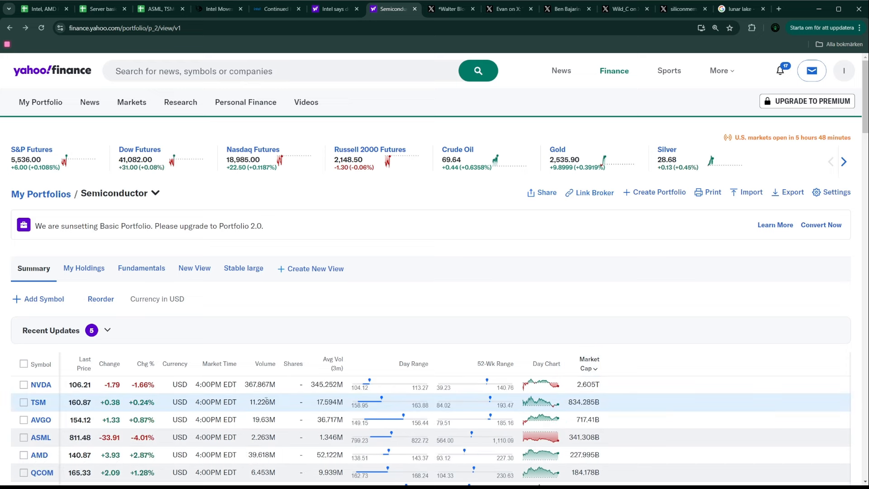
scroll("down", 3)
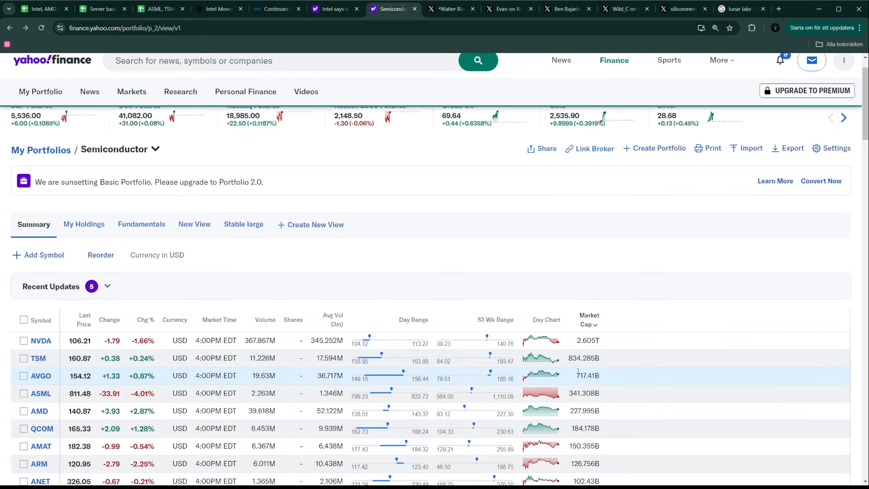
scroll("down", 3)
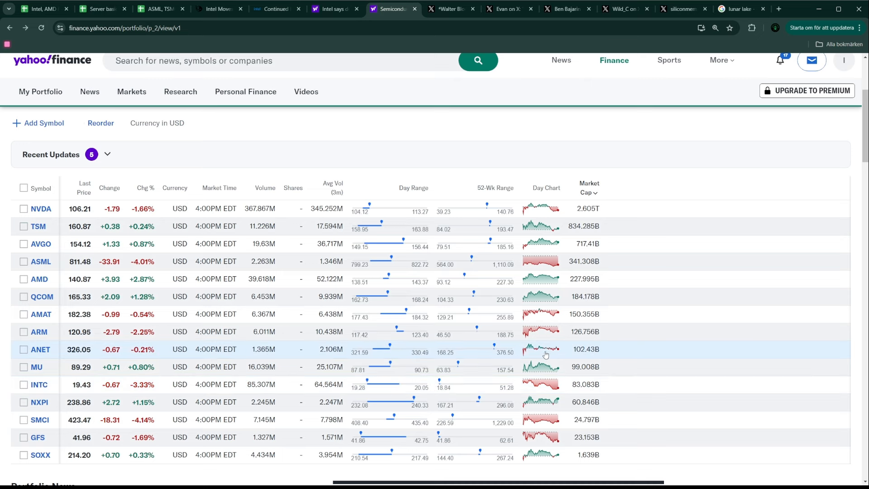
mouse_move(345, 331)
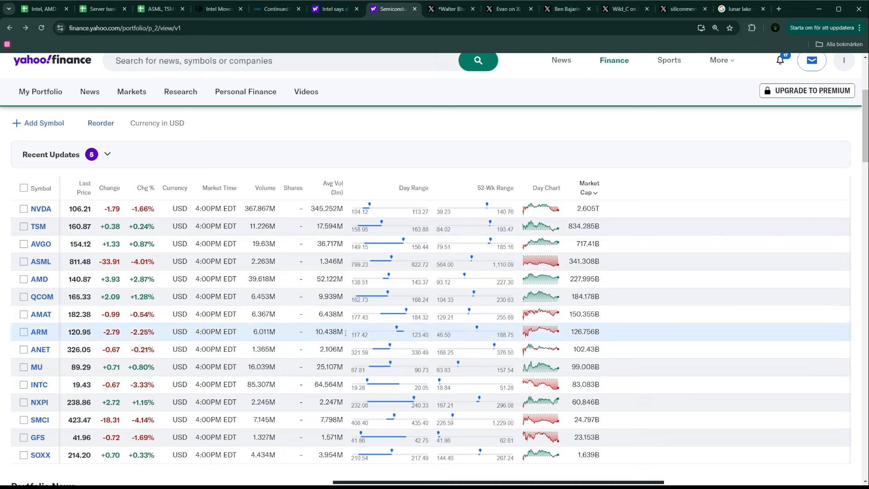
mouse_move(544, 348)
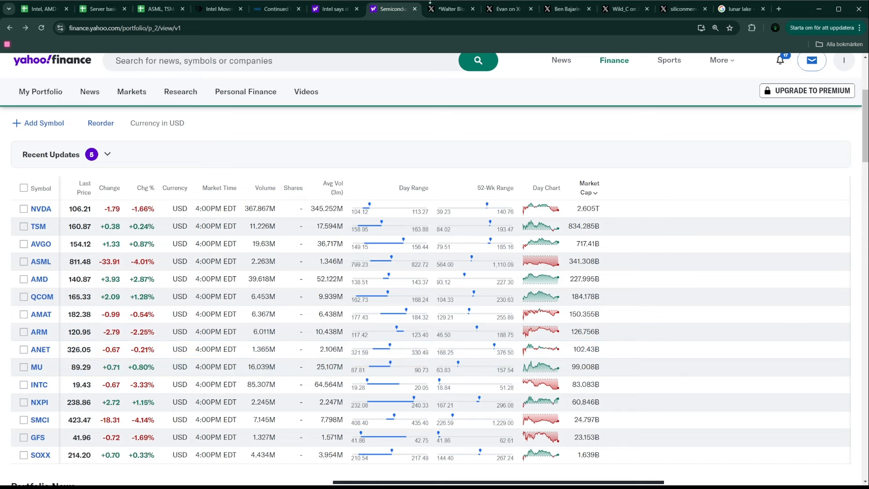
Step: Read and close Evan's post on Intel's failed Broadcom tests, leaving the 20A/18A thread
left_click(450, 9)
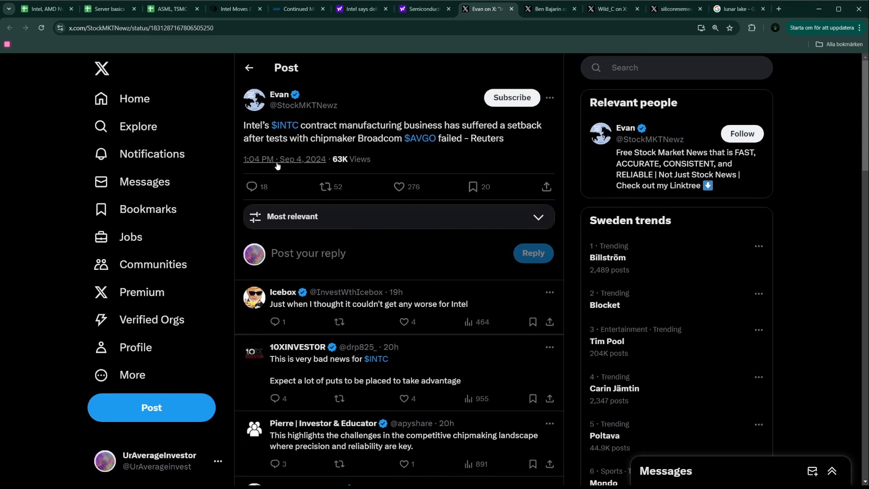
mouse_move(284, 159)
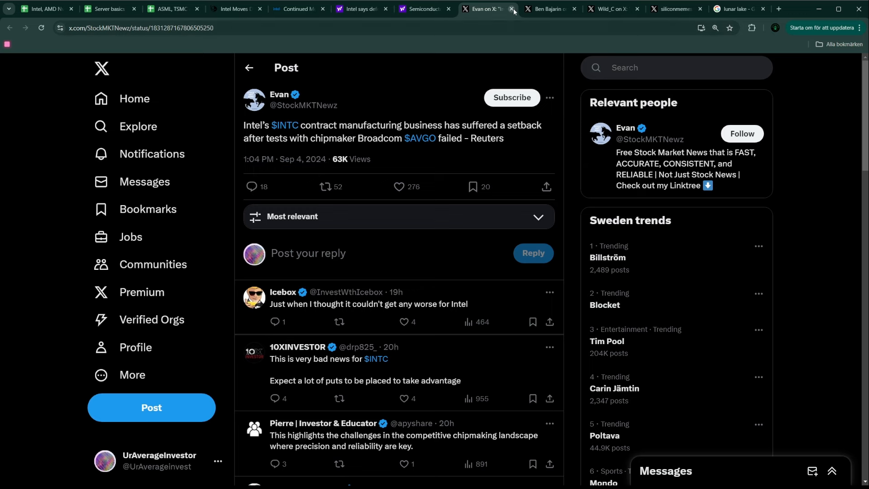
left_click(510, 9)
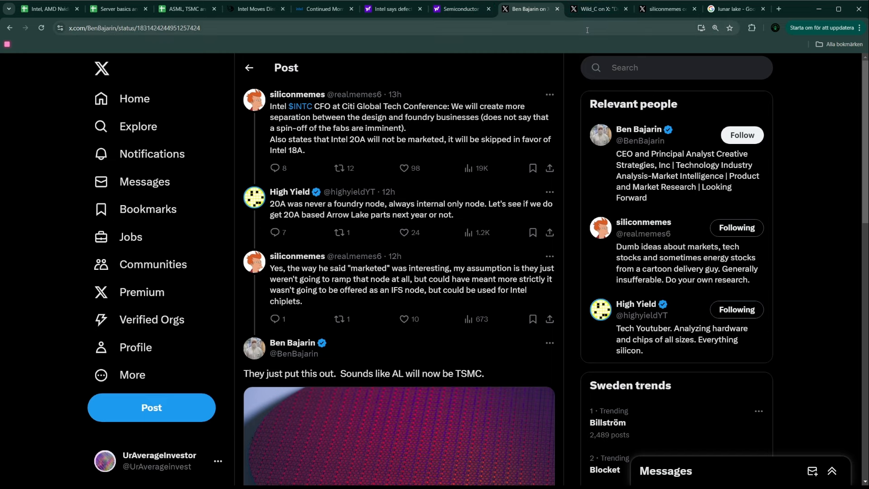
Step: Open the Tom's Hardware Lunar Lake launch article from the Google search results
left_click(732, 8)
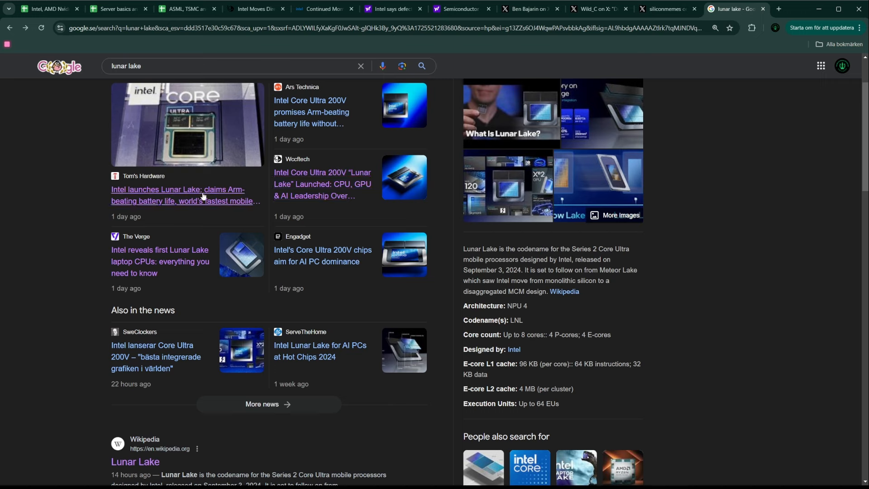
left_click(185, 196)
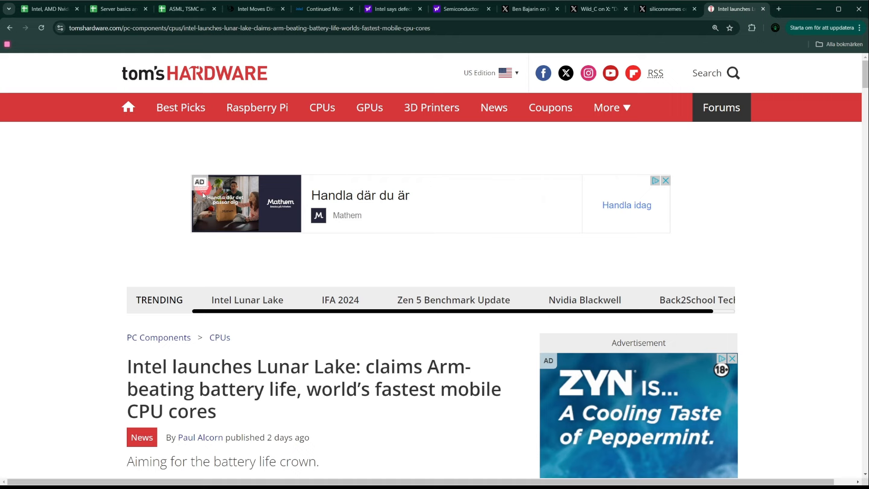
Step: Return to Intel's Earnings per Q sheet and select the Q4 2024 Client Computing revenue cell D37
left_click(114, 9)
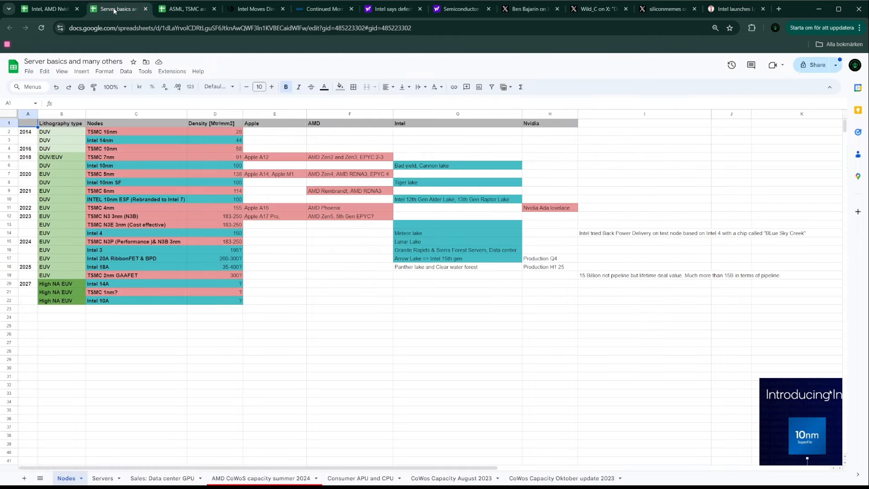
left_click(48, 9)
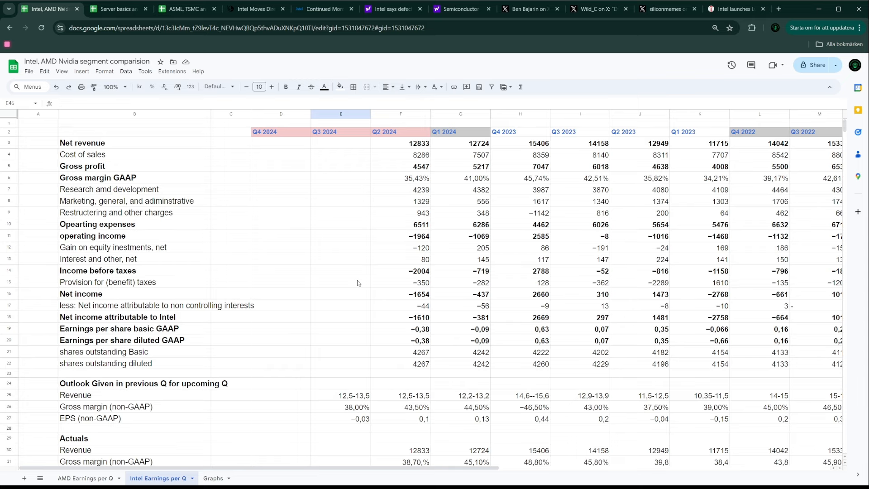
scroll("down", 3)
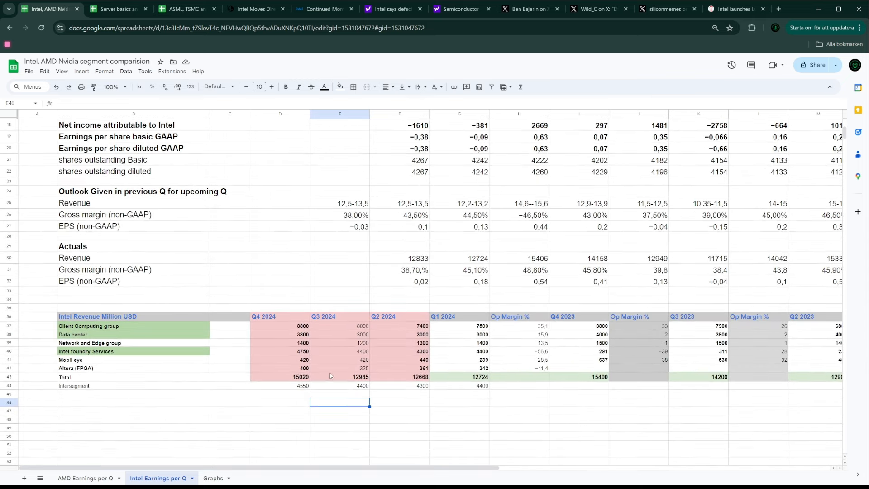
left_click(280, 325)
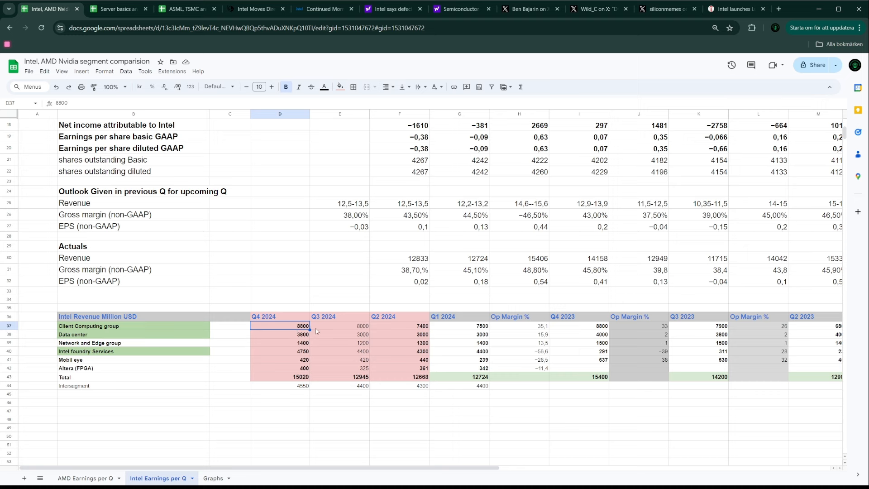
mouse_move(496, 307)
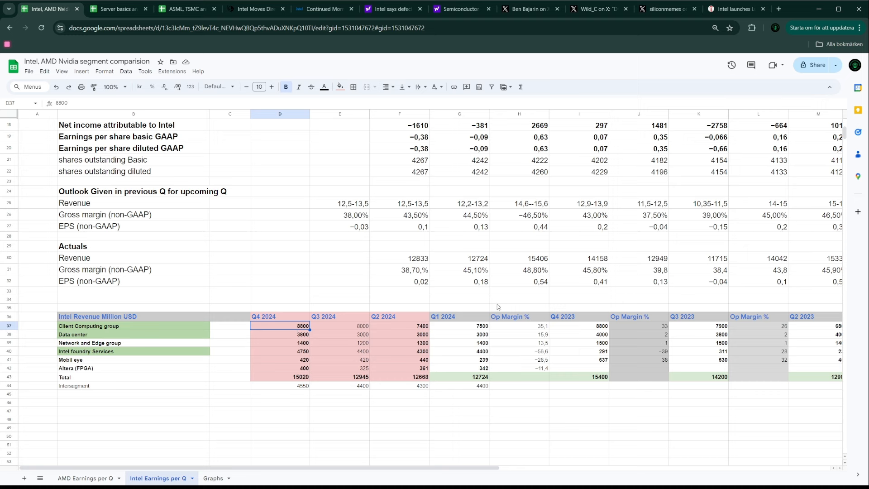
mouse_move(606, 329)
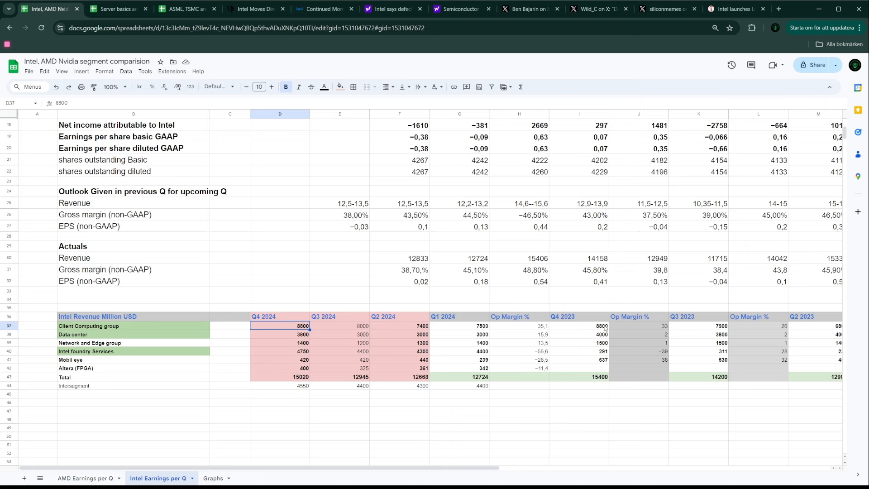
mouse_move(201, 313)
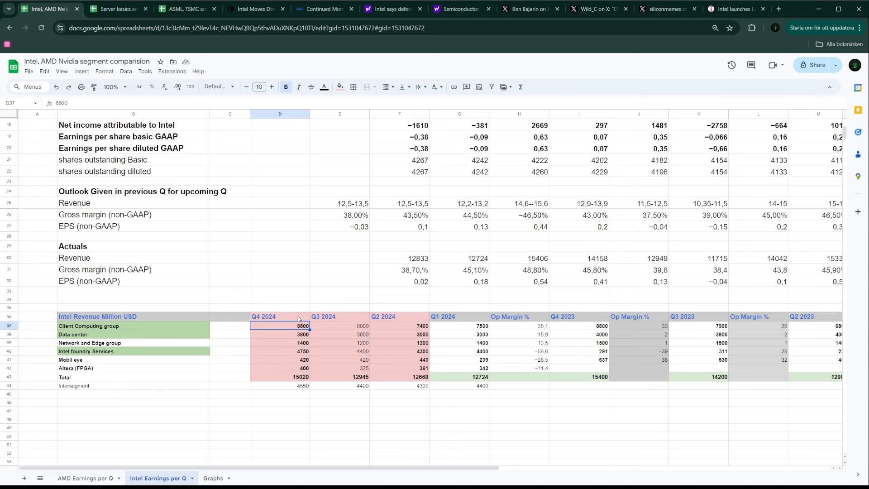
mouse_move(283, 315)
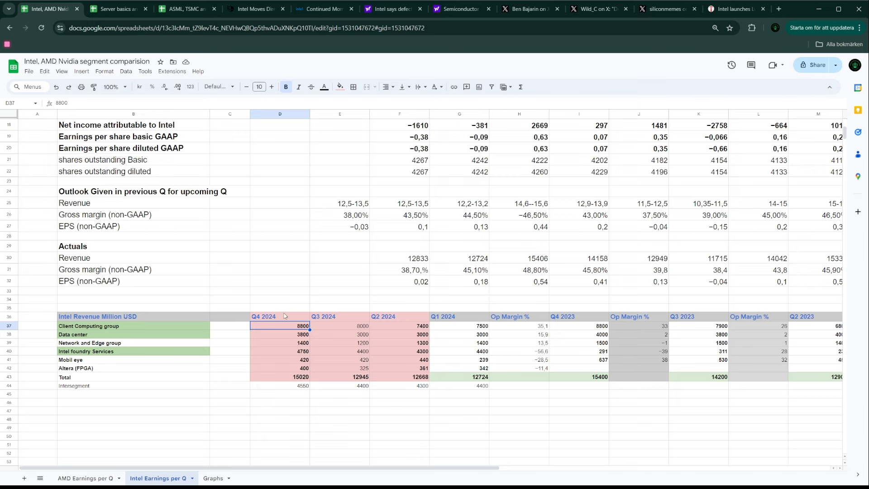
mouse_move(158, 215)
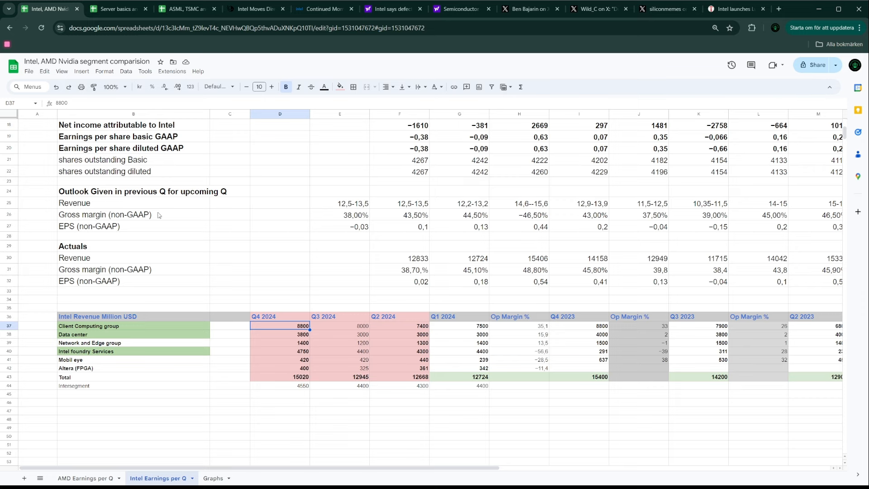
Step: Review the Servers sheet of Intel and AMD server chips by year, then return to the Ben Bajarin thread
left_click(114, 10)
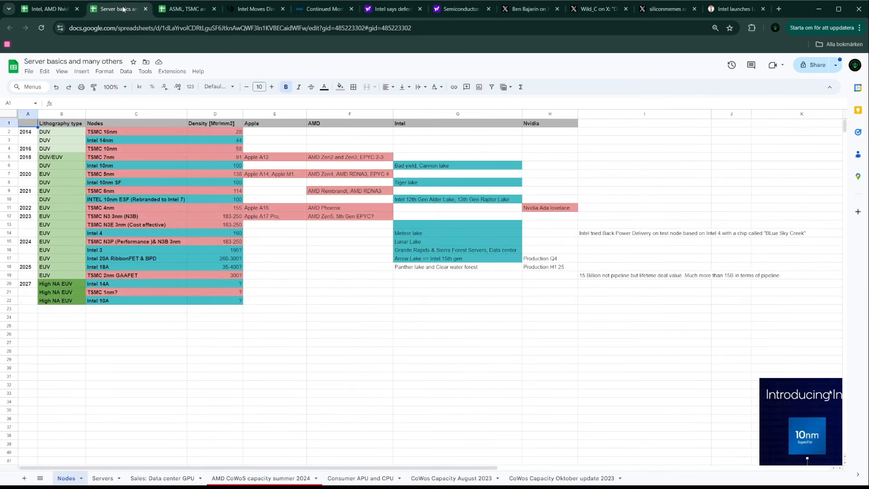
left_click(162, 478)
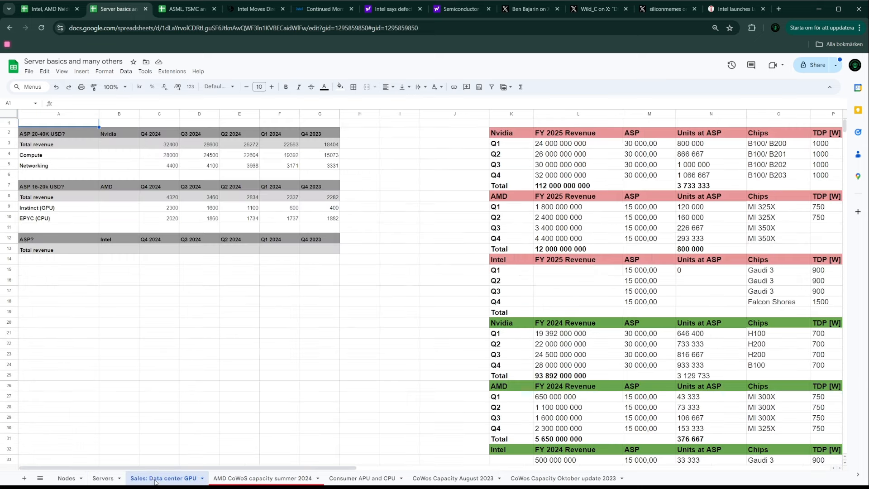
left_click(102, 478)
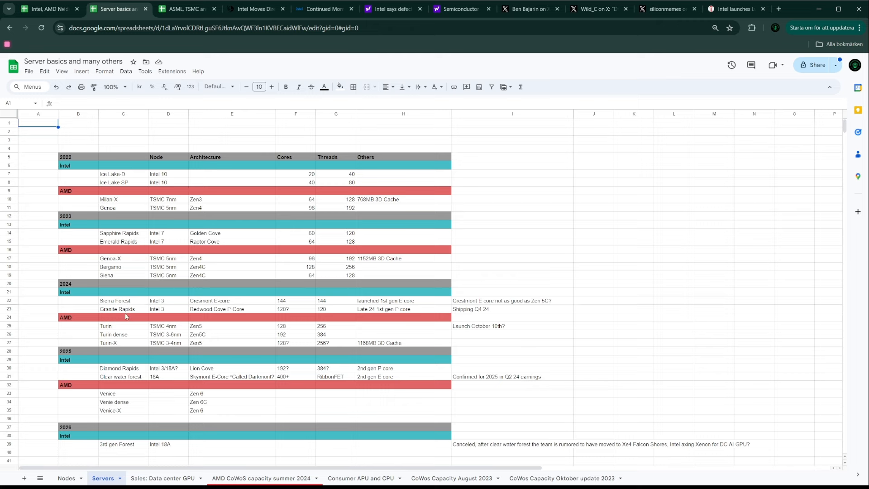
mouse_move(188, 306)
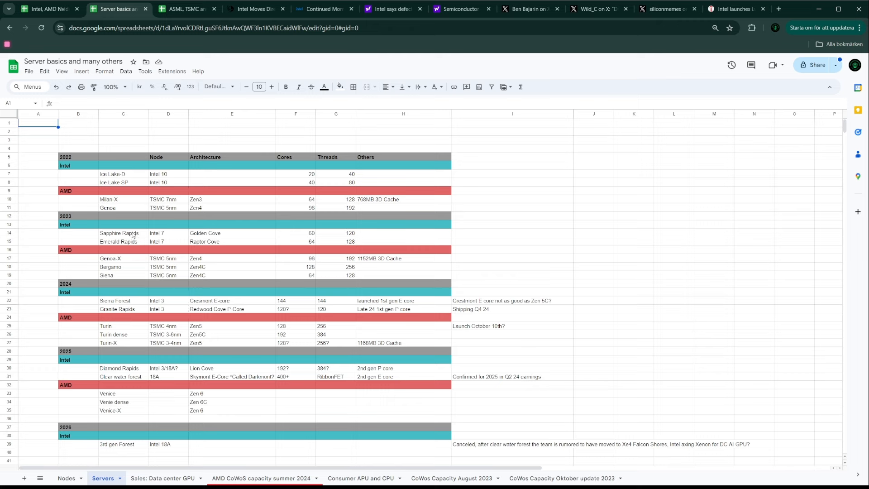
mouse_move(127, 243)
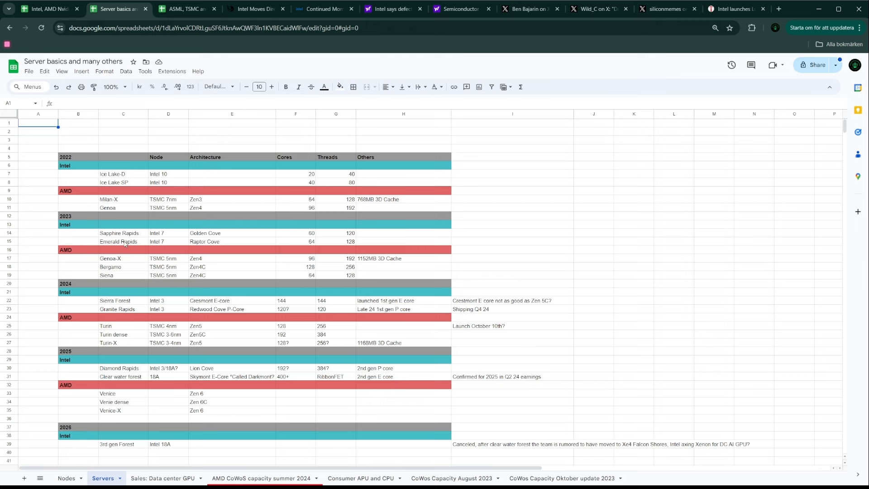
mouse_move(133, 298)
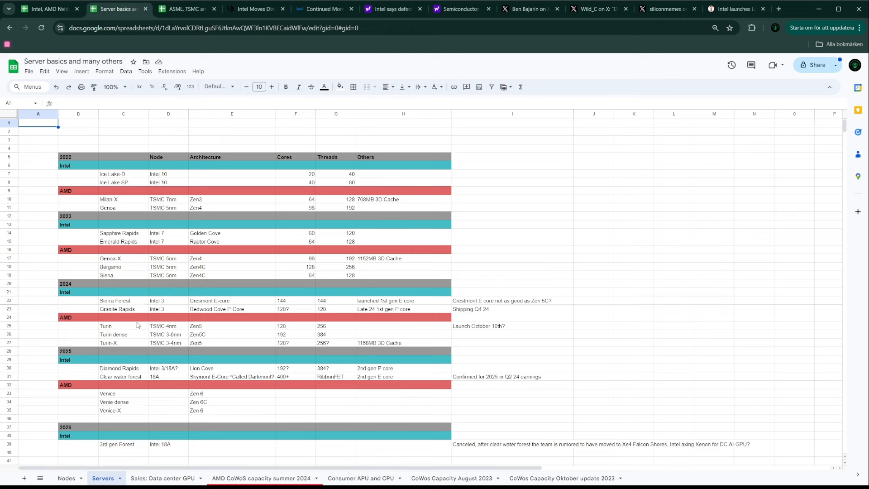
mouse_move(147, 381)
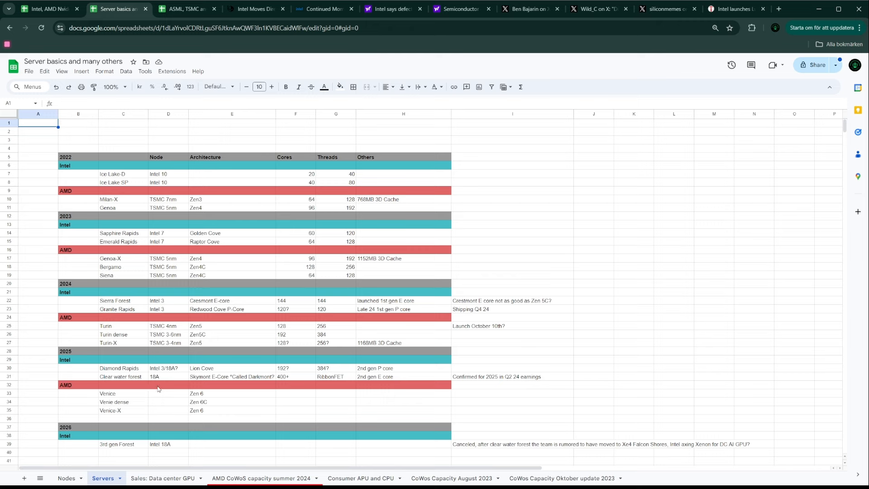
mouse_move(133, 369)
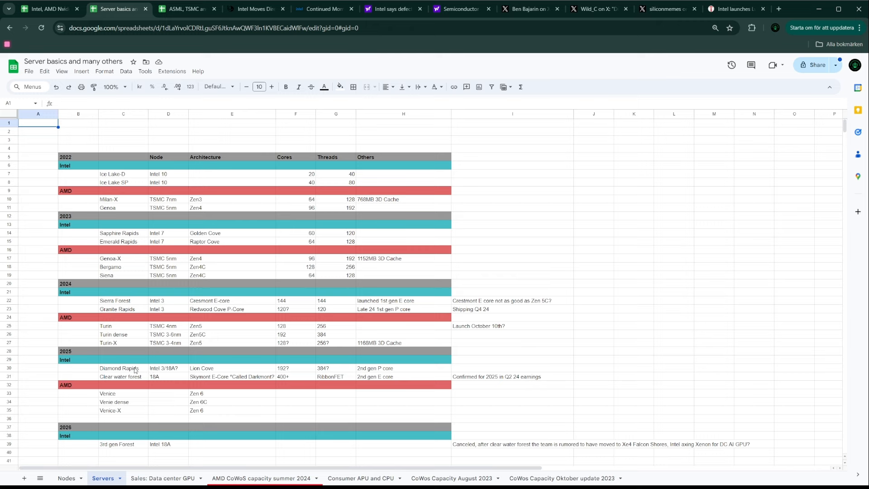
mouse_move(155, 339)
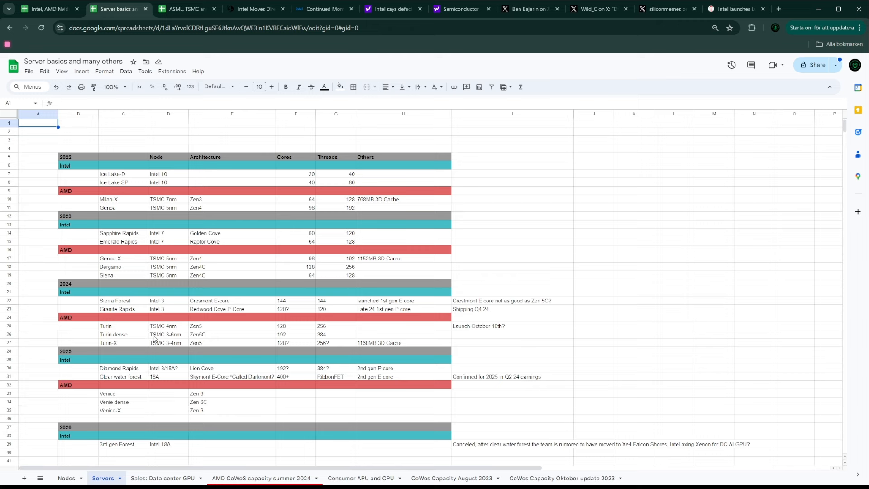
mouse_move(169, 340)
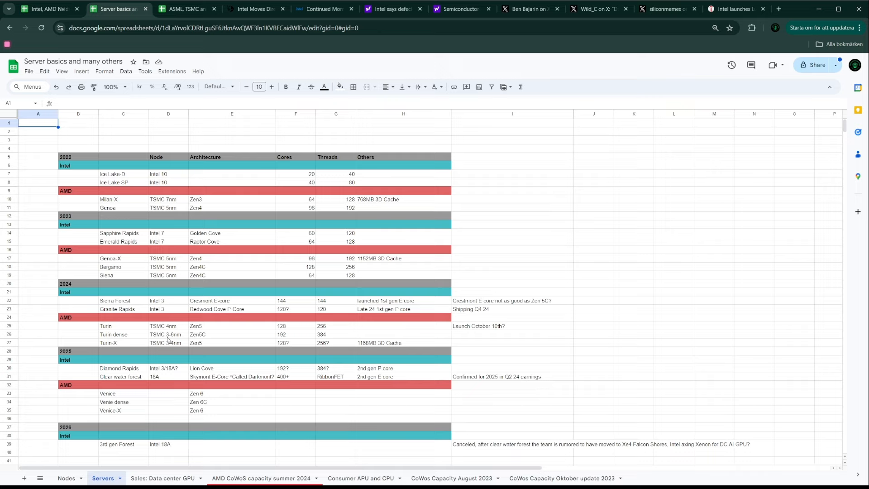
mouse_move(189, 324)
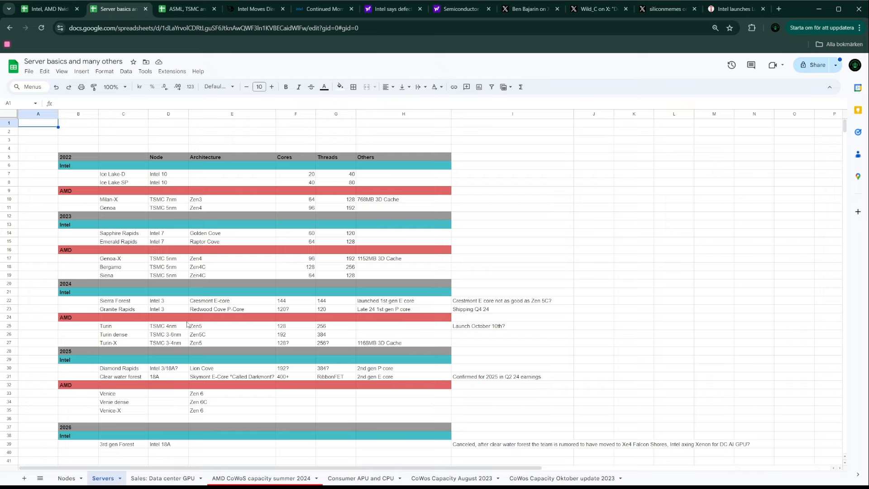
left_click(527, 9)
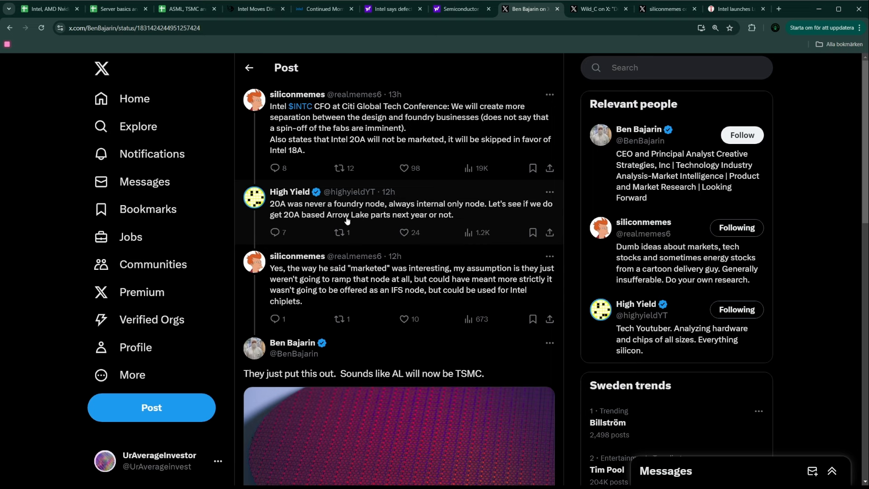
Step: View Wild_C's labelled Lunar Lake package photo marked TSMC N3B with its IO and compute tiles
left_click(596, 8)
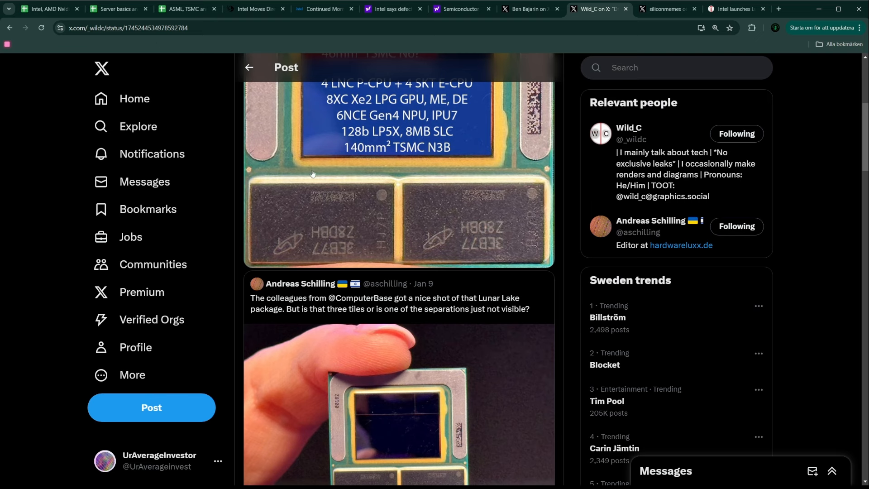
mouse_move(358, 254)
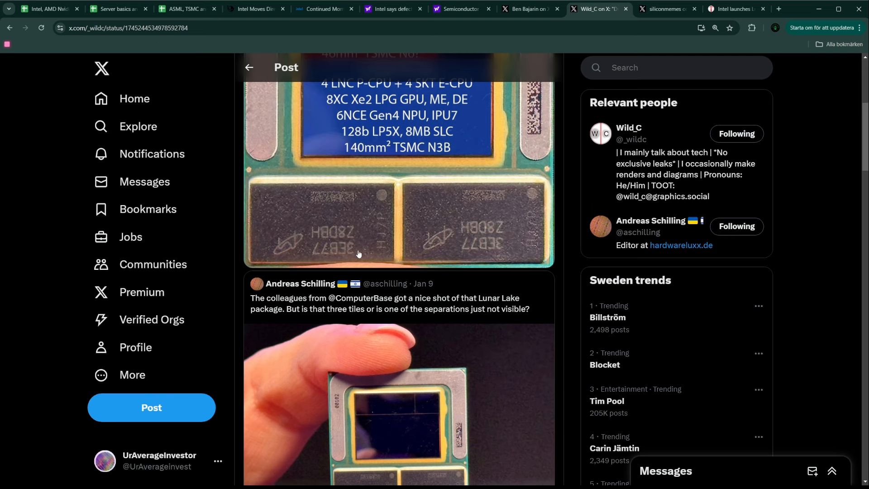
mouse_move(616, 57)
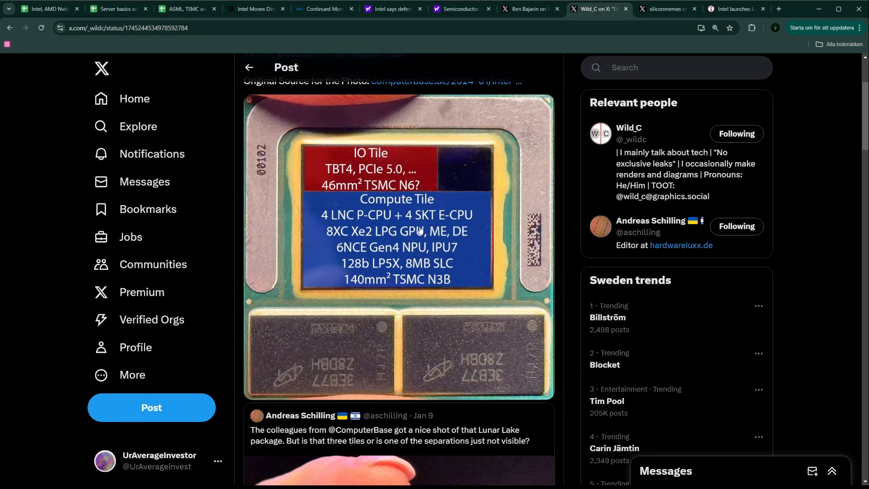
mouse_move(397, 298)
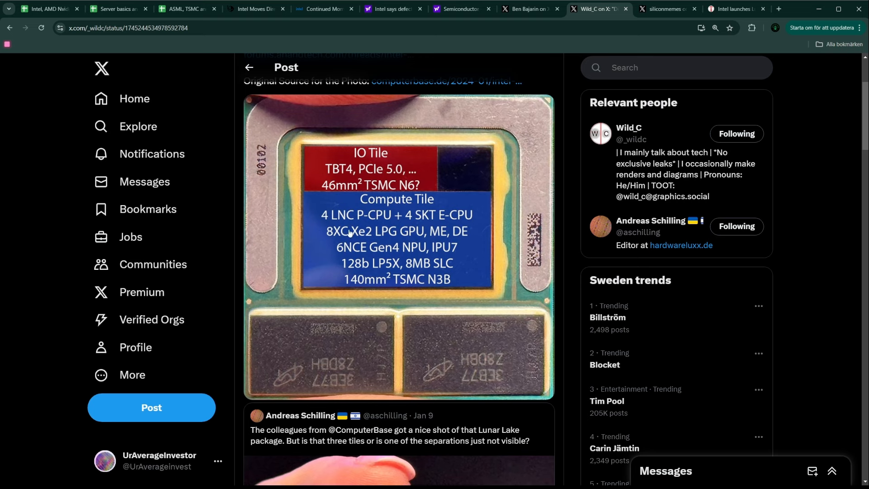
mouse_move(275, 292)
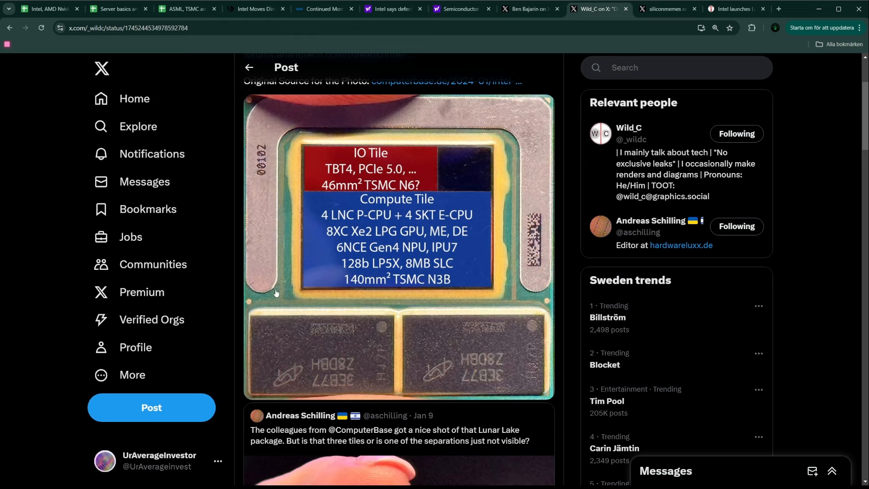
Step: Read the siliconmemes thread of Intel interview notes on 18A pricing and Panther Lake
left_click(663, 8)
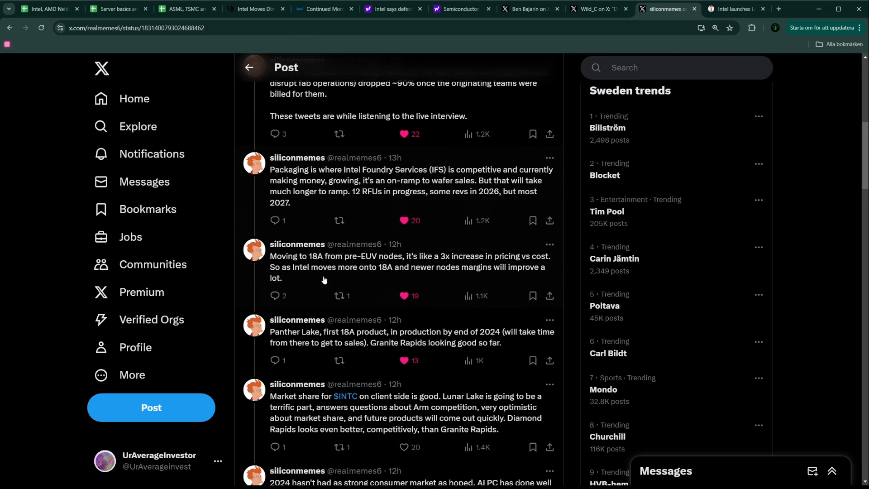
mouse_move(342, 286)
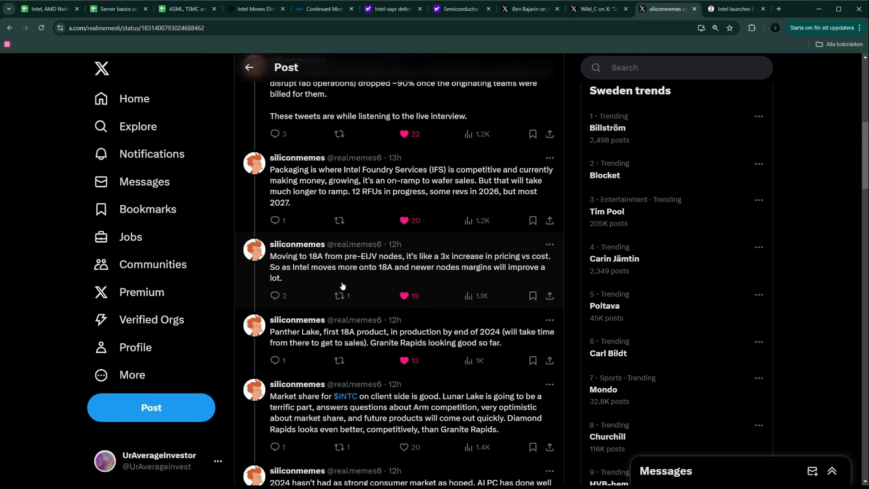
mouse_move(464, 260)
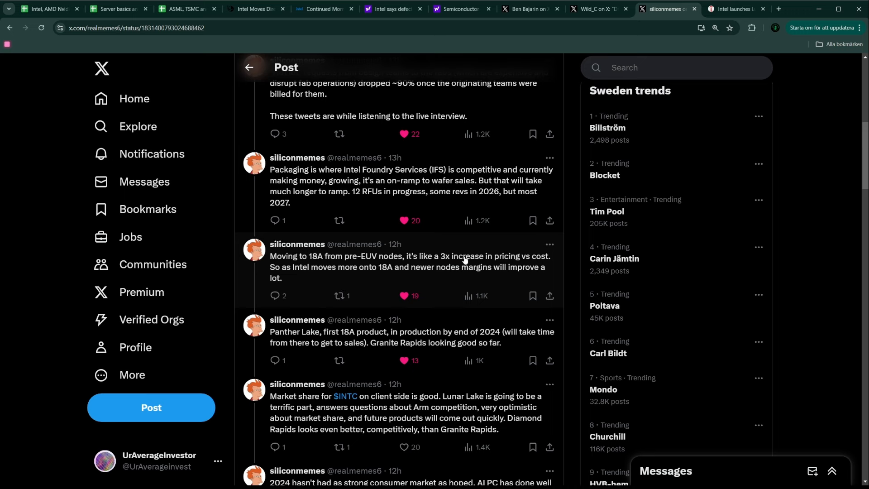
mouse_move(318, 287)
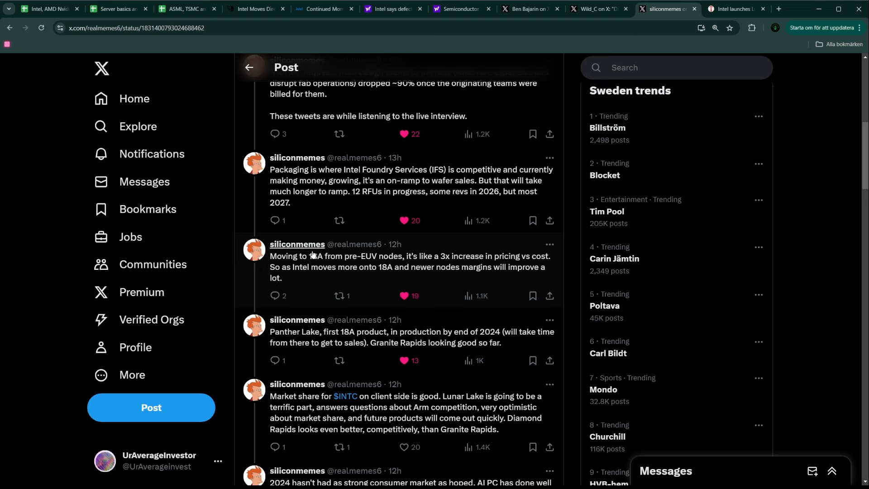
mouse_move(312, 272)
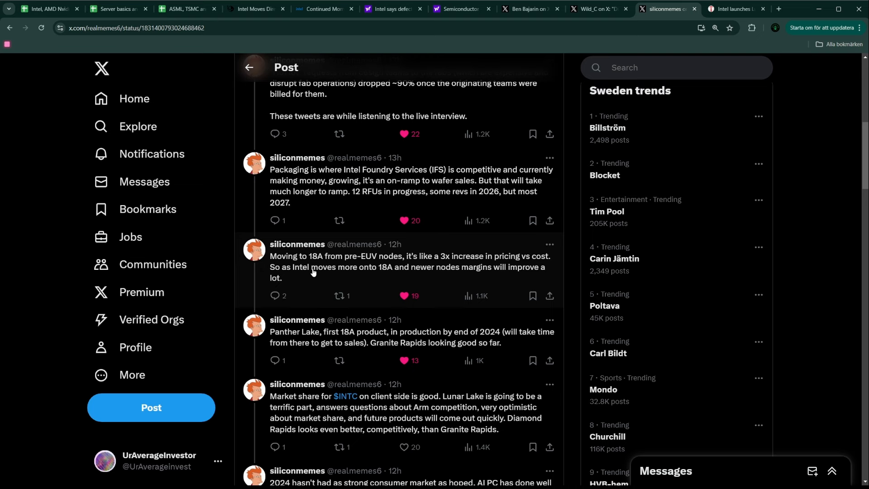
mouse_move(307, 262)
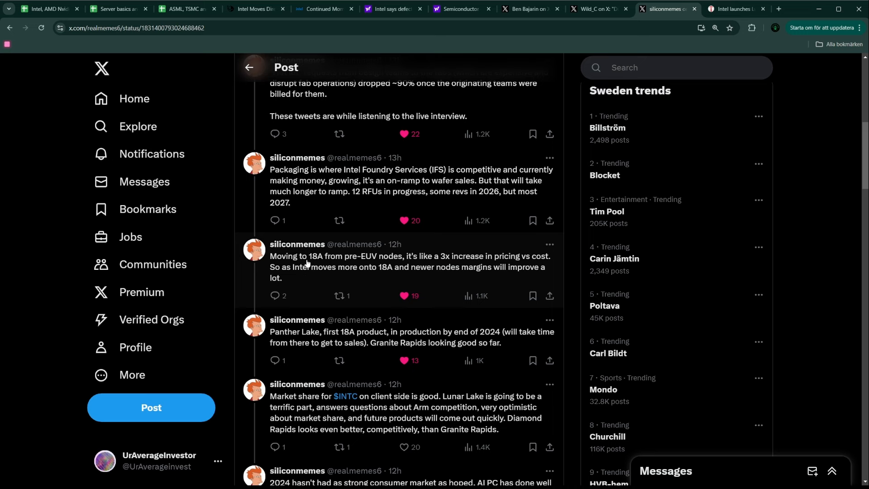
mouse_move(341, 276)
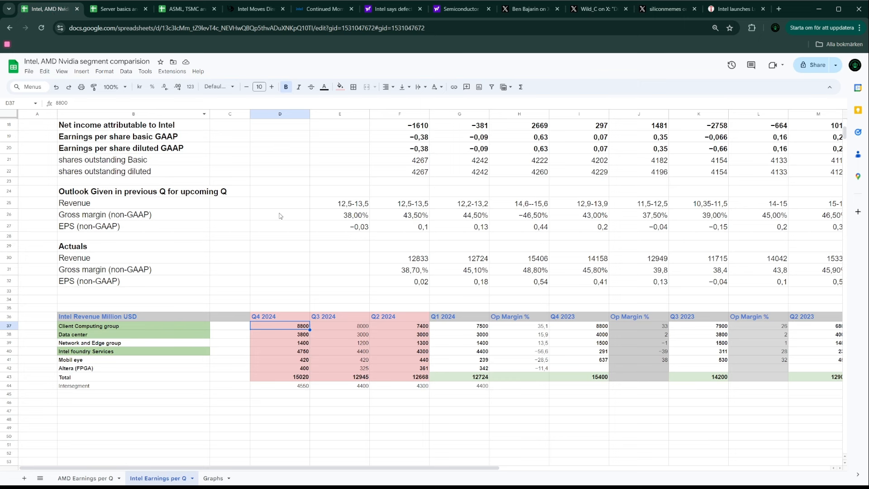
Step: Revisit the Nodes lithography sheet, then go back to the siliconmemes Intel interview thread
left_click(117, 8)
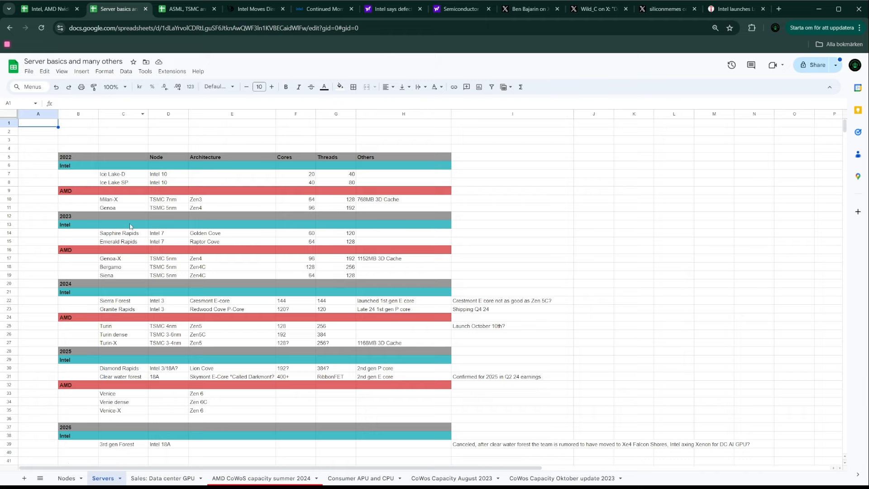
left_click(67, 478)
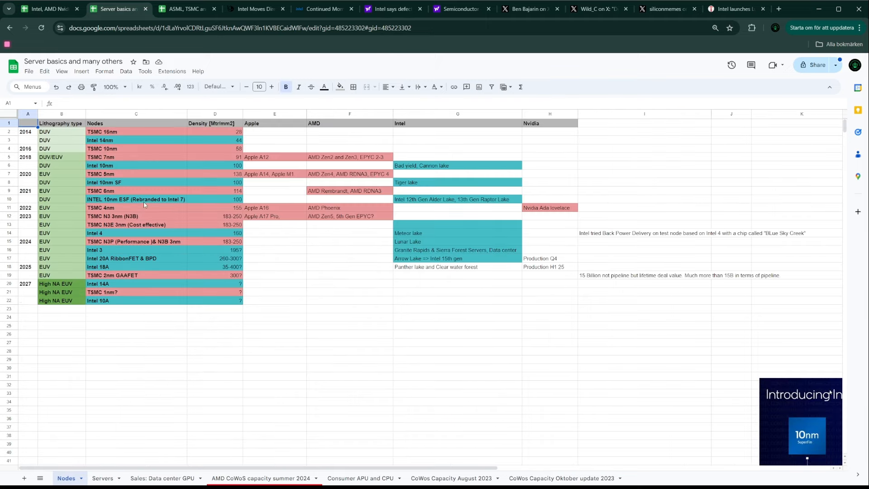
mouse_move(131, 190)
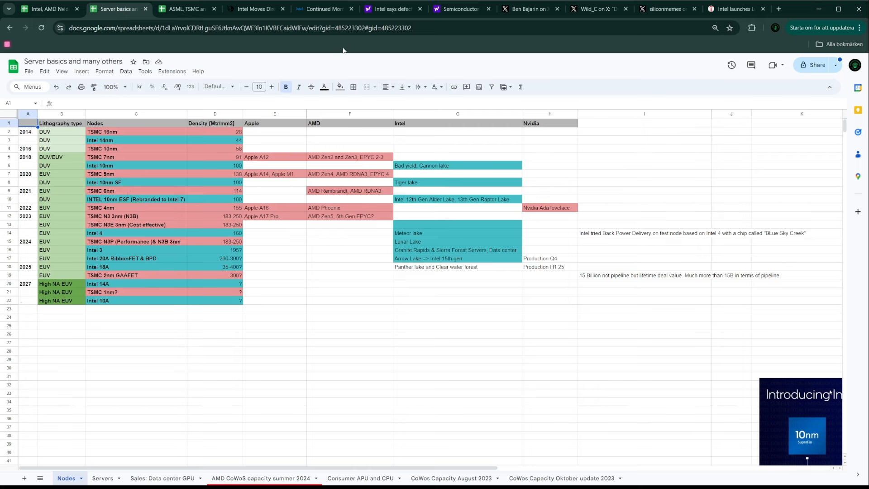
left_click(661, 9)
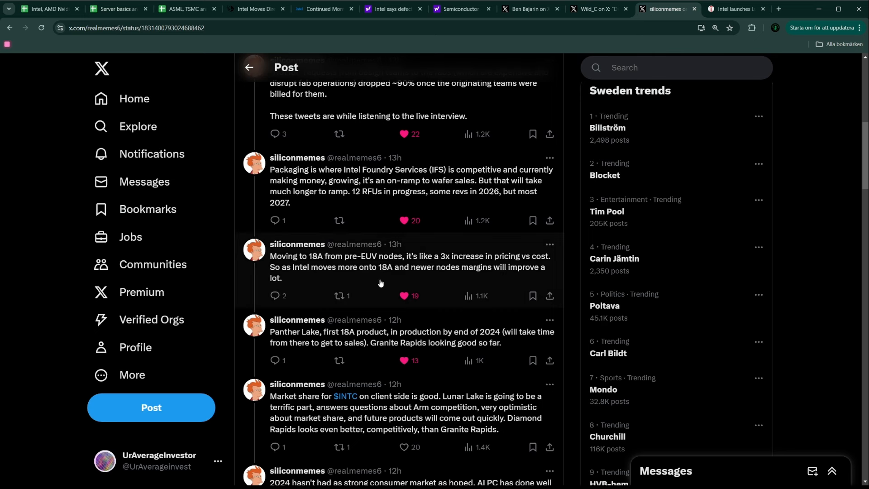
mouse_move(375, 276)
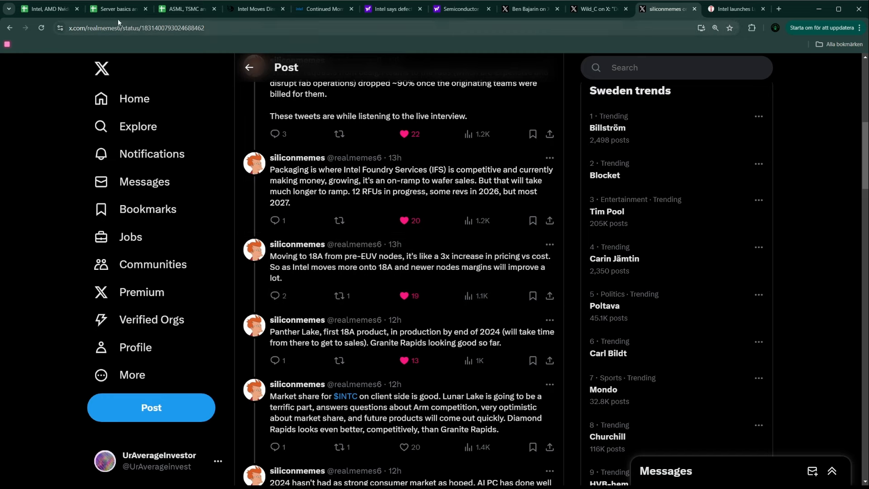
Step: Return from the X interview thread to the Intel earnings-per-quarter spreadsheet
left_click(47, 8)
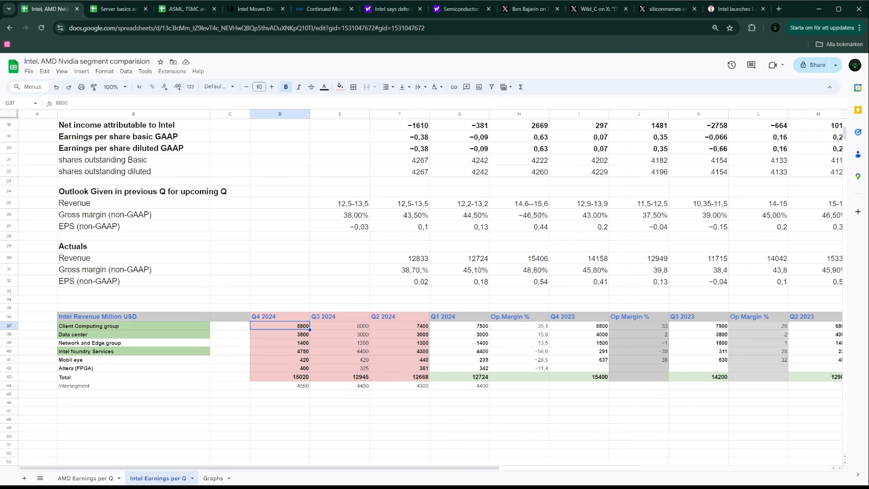
mouse_move(285, 293)
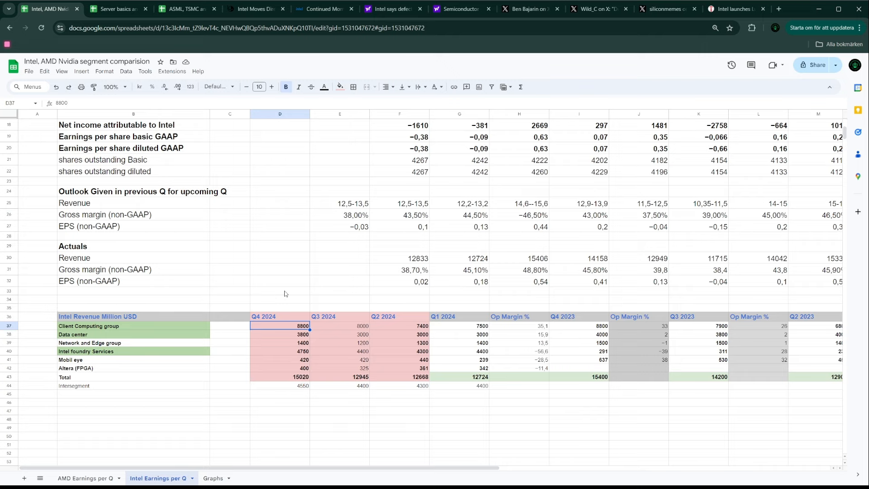
mouse_move(493, 223)
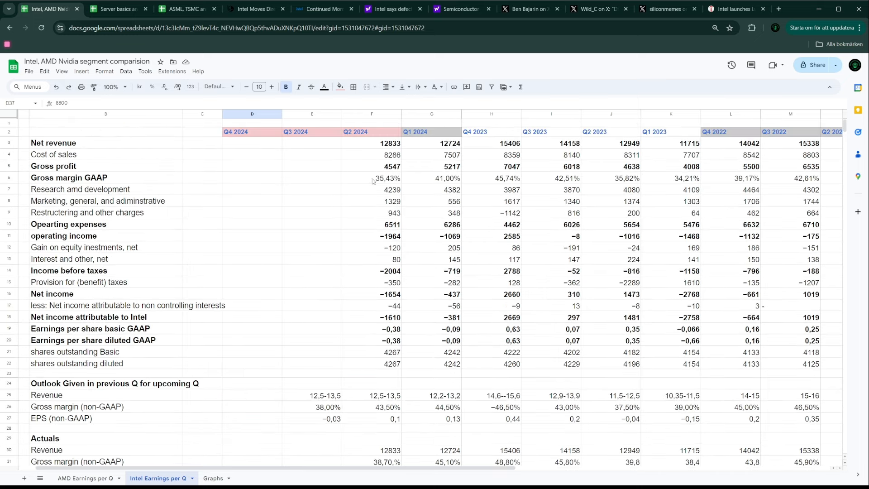
mouse_move(383, 184)
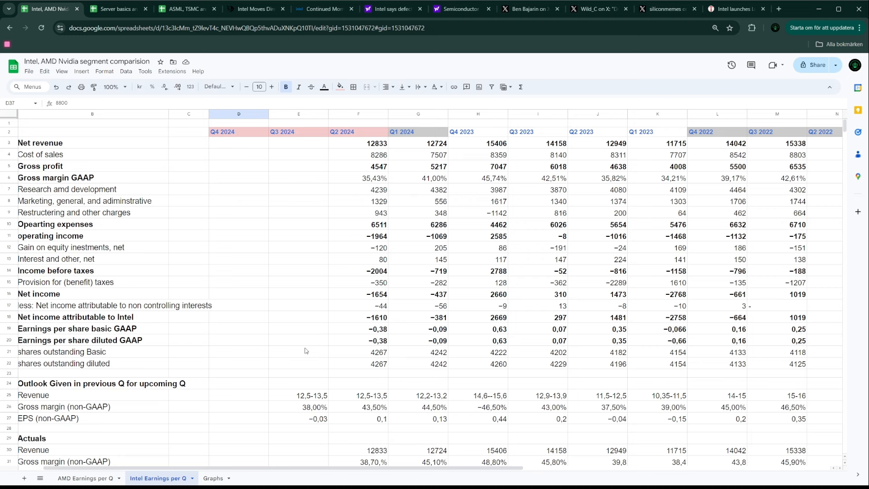
mouse_move(388, 314)
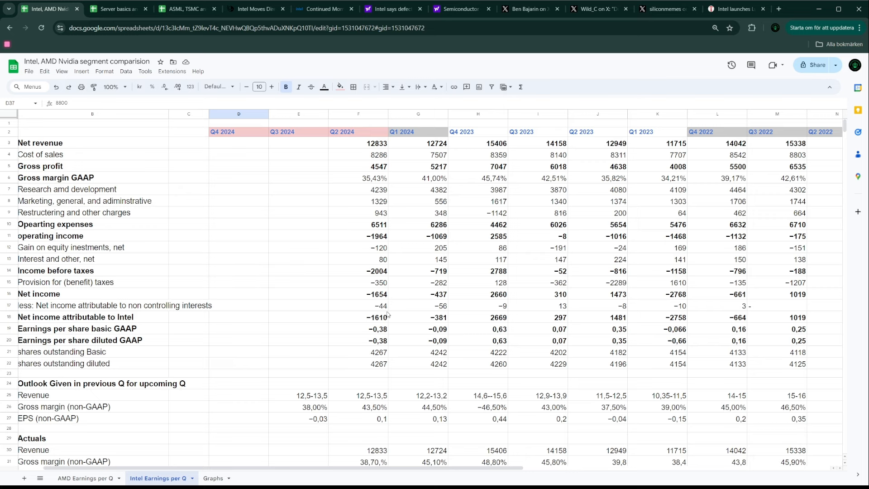
Step: Switch to the Server basics workbook showing the Nodes lithography sheet
left_click(114, 9)
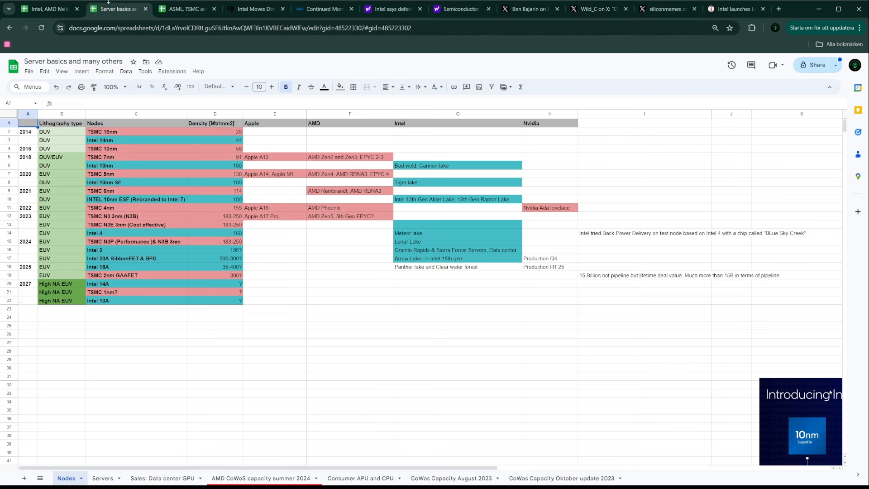
Step: Glance at the X thread and Intel earnings sheet, then return to the Nodes lithography sheet
left_click(660, 8)
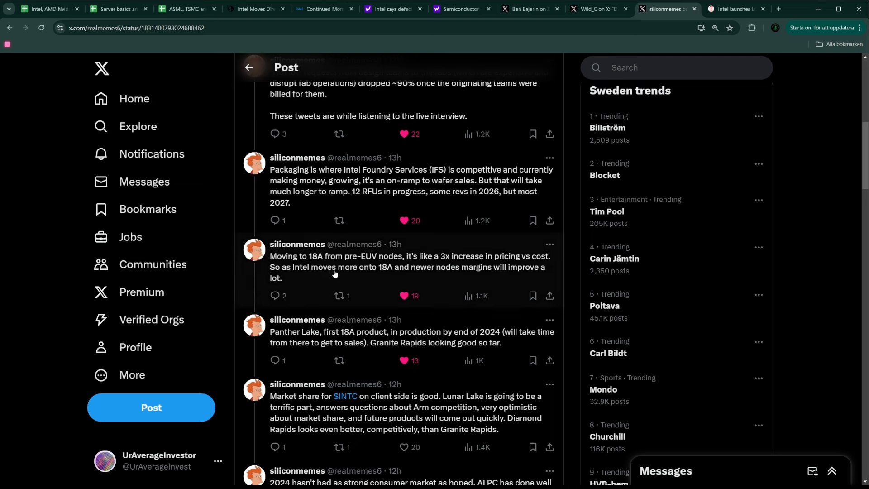
mouse_move(261, 287)
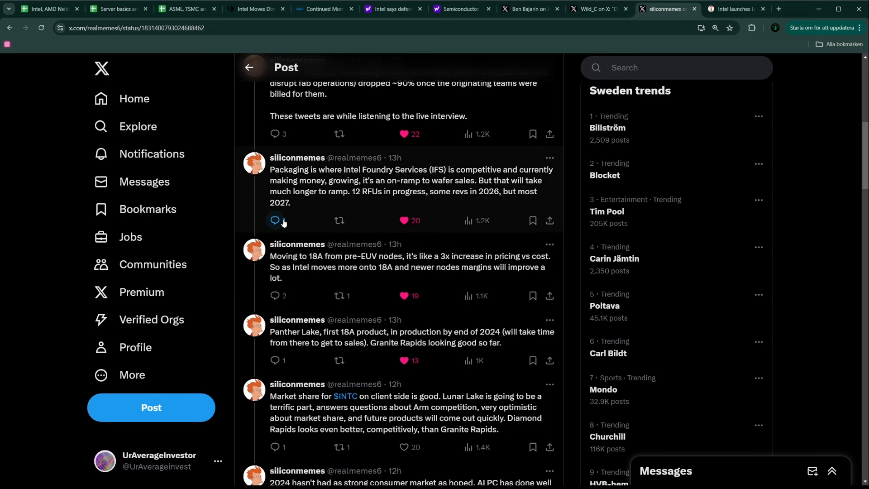
left_click(49, 8)
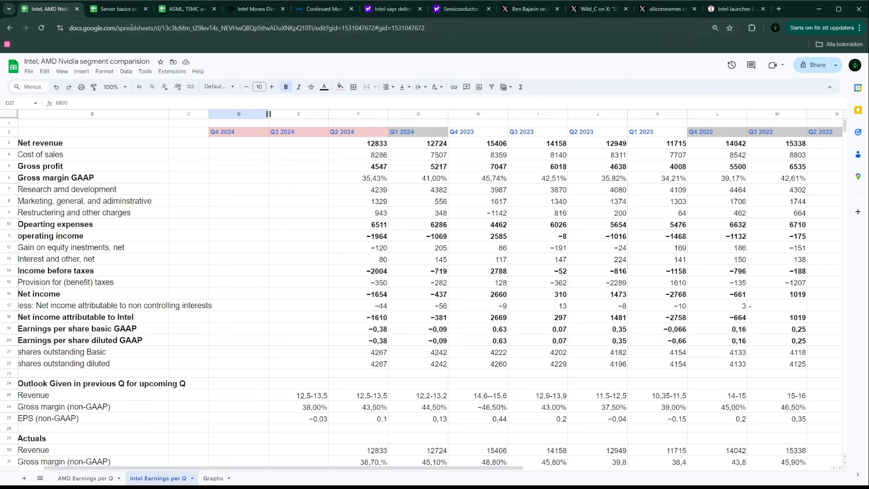
left_click(115, 9)
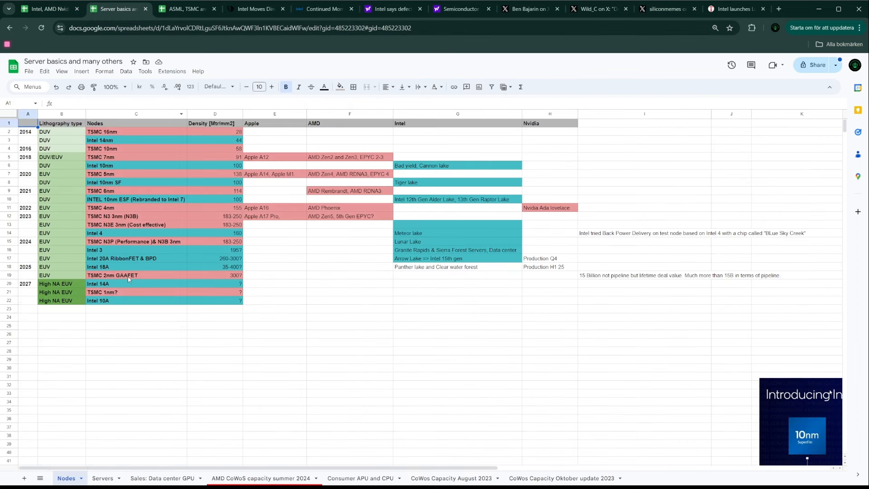
mouse_move(407, 259)
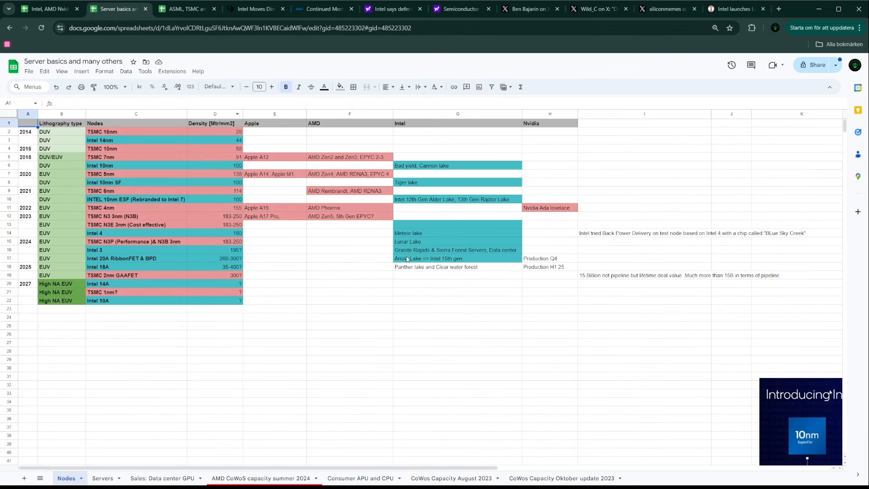
mouse_move(407, 271)
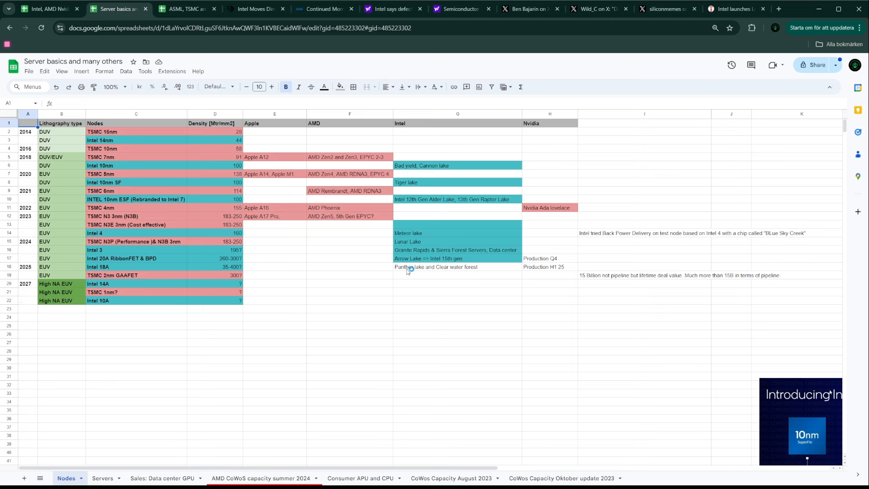
mouse_move(407, 271)
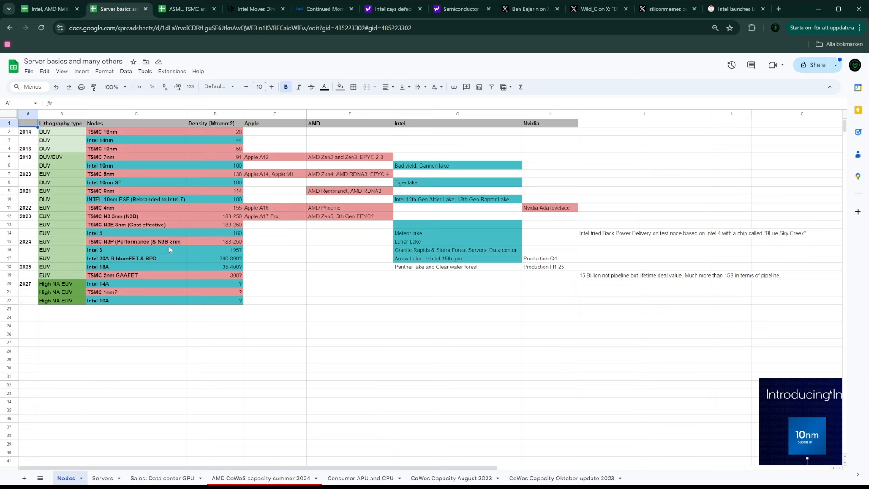
mouse_move(122, 269)
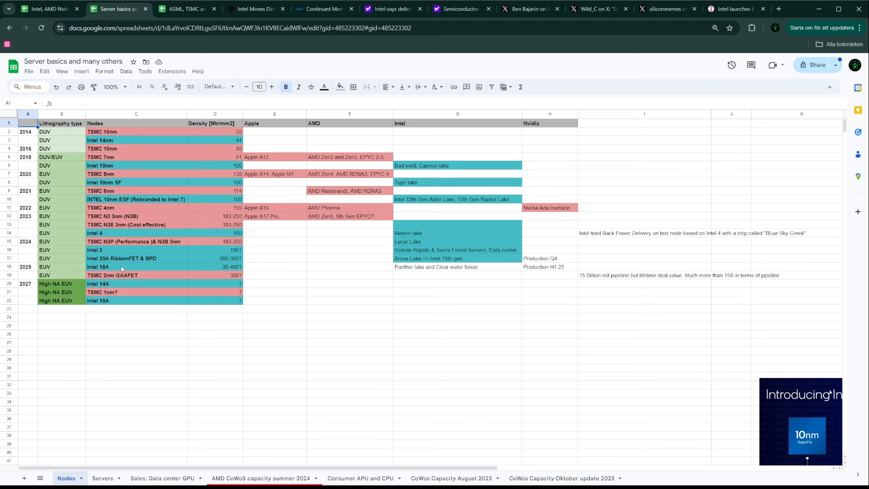
Step: Select the Intel 18A node entry, then switch to the Consumer APU and CPU sheet
left_click(136, 266)
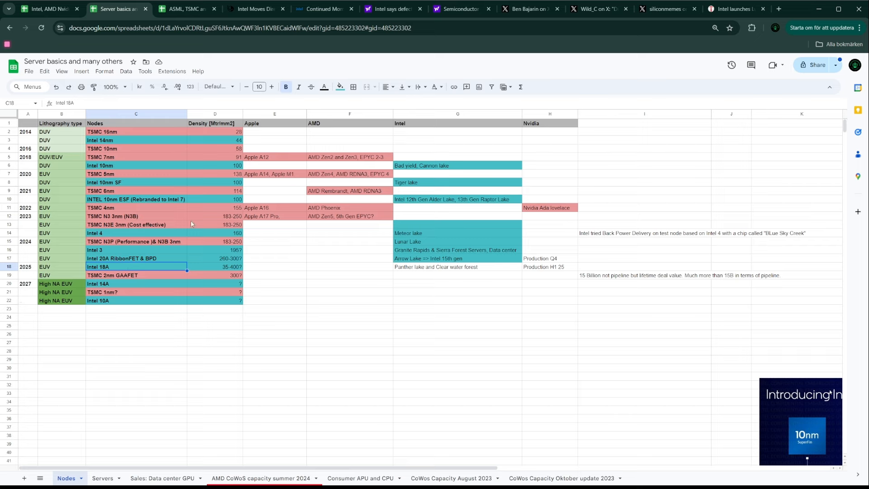
left_click(163, 478)
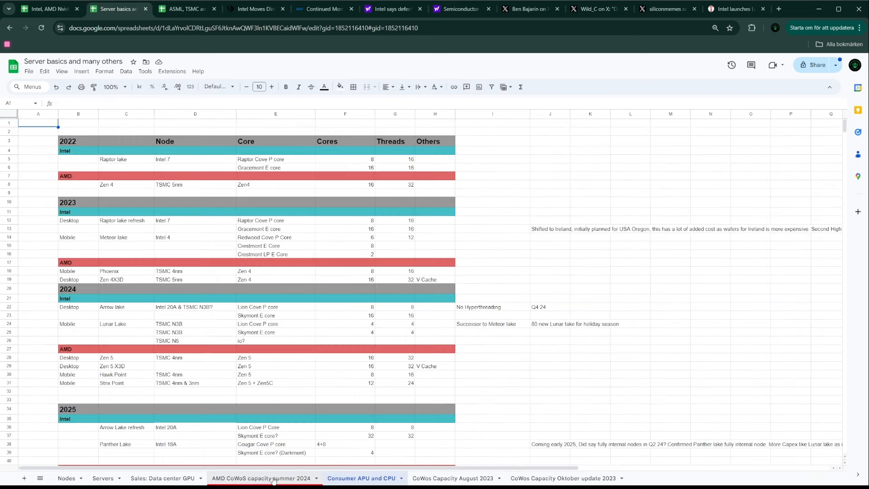
left_click(262, 478)
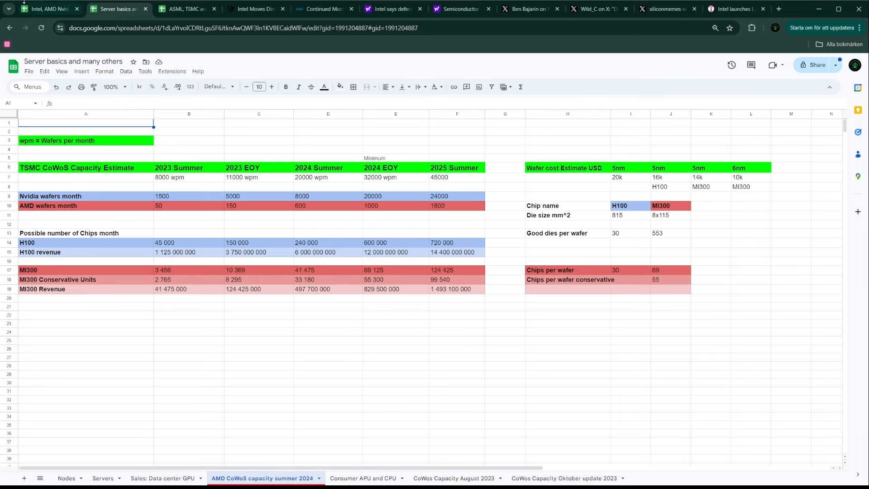
left_click(44, 9)
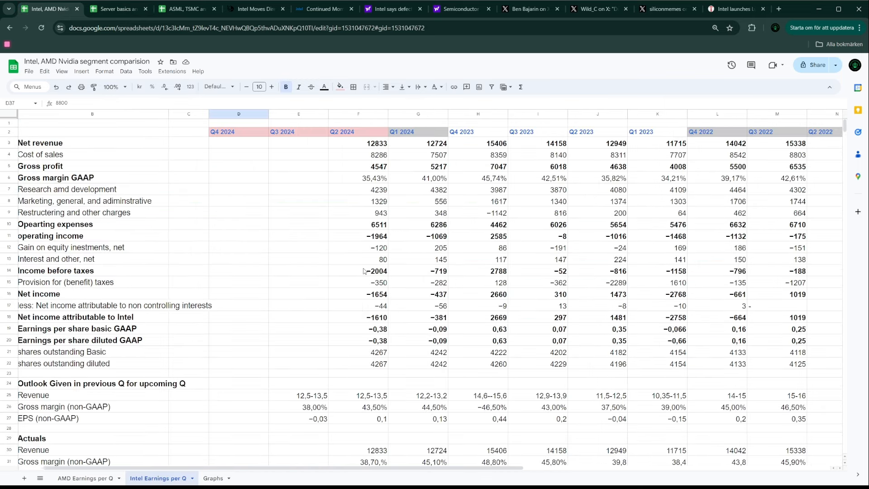
scroll("down", 3)
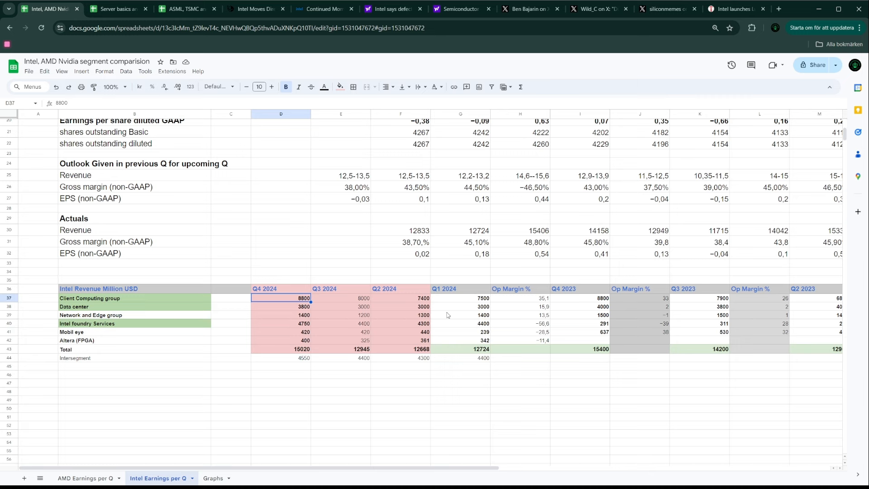
mouse_move(437, 315)
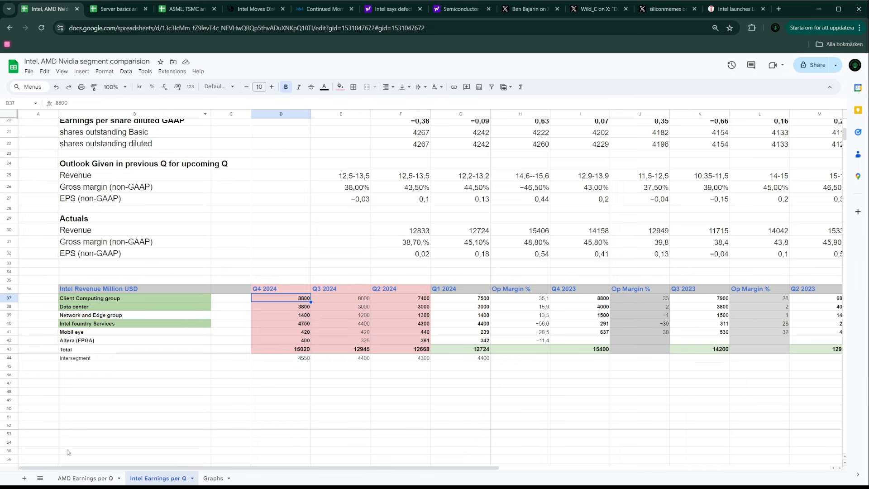
left_click(117, 9)
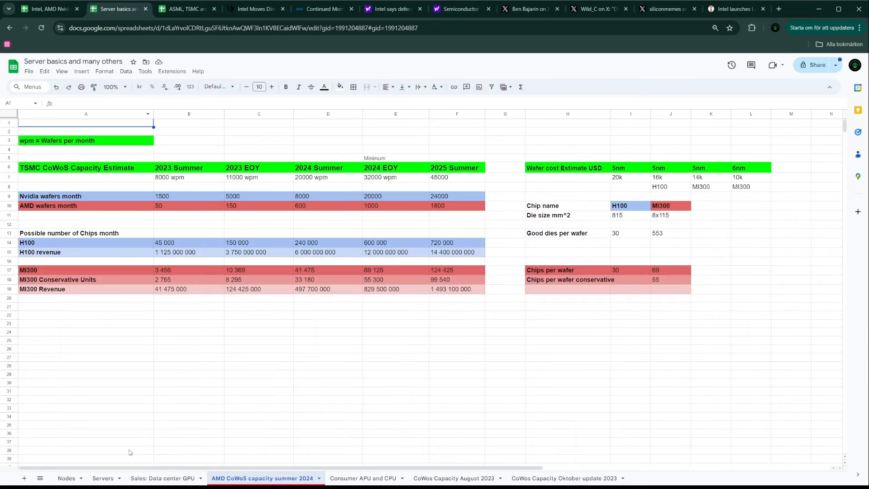
Step: Show the Nodes lithography roadmap, then bring up the Yahoo article on Intel 18A defect density
left_click(66, 478)
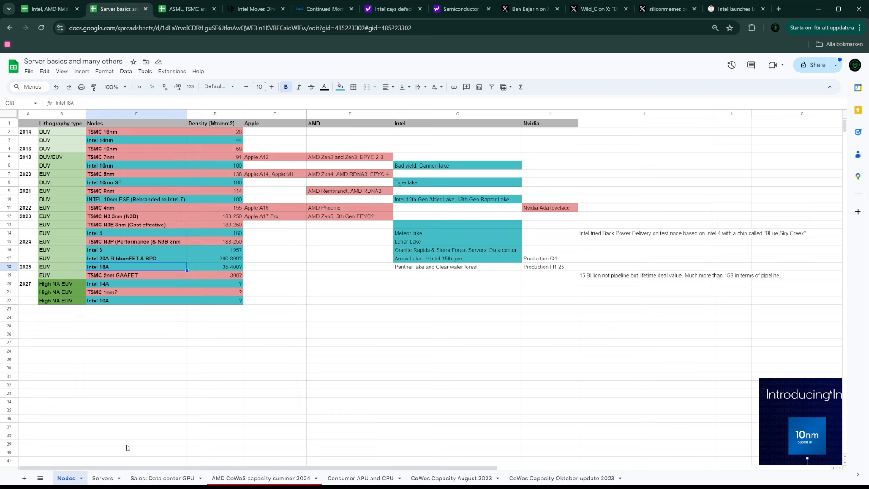
mouse_move(107, 266)
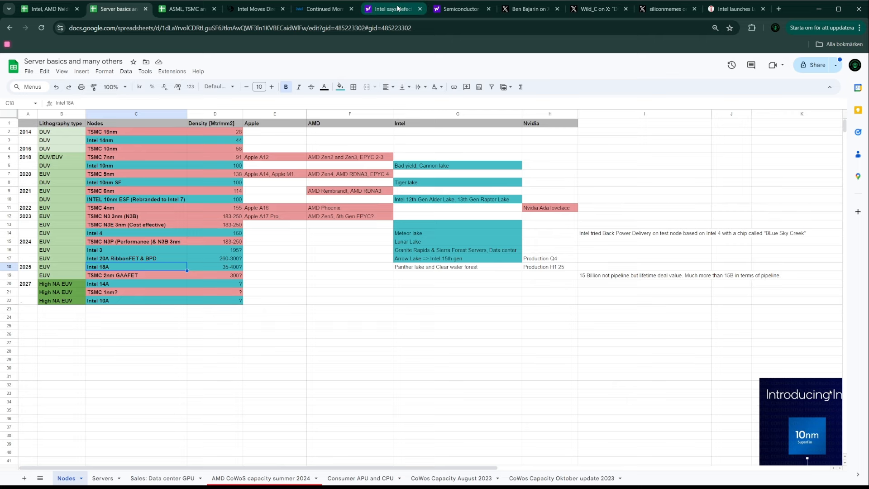
left_click(393, 9)
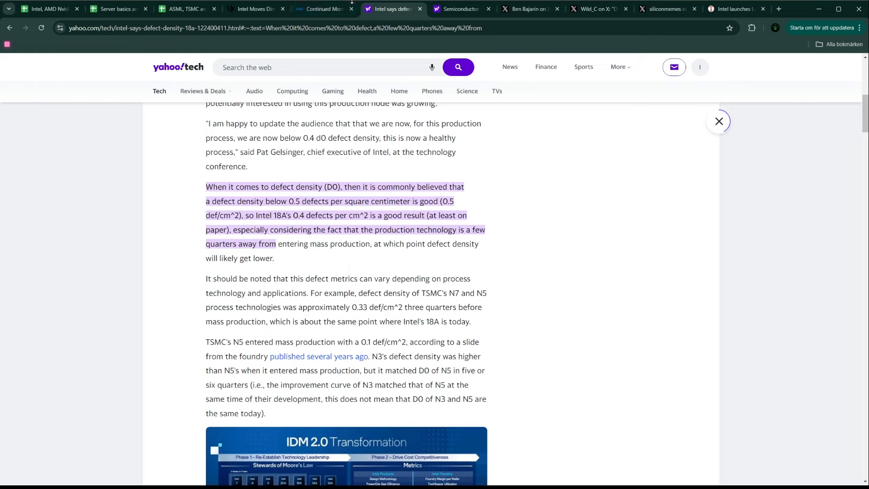
Step: Bring up the Yahoo Finance Semiconductor portfolio and scroll to the full stock list
left_click(460, 8)
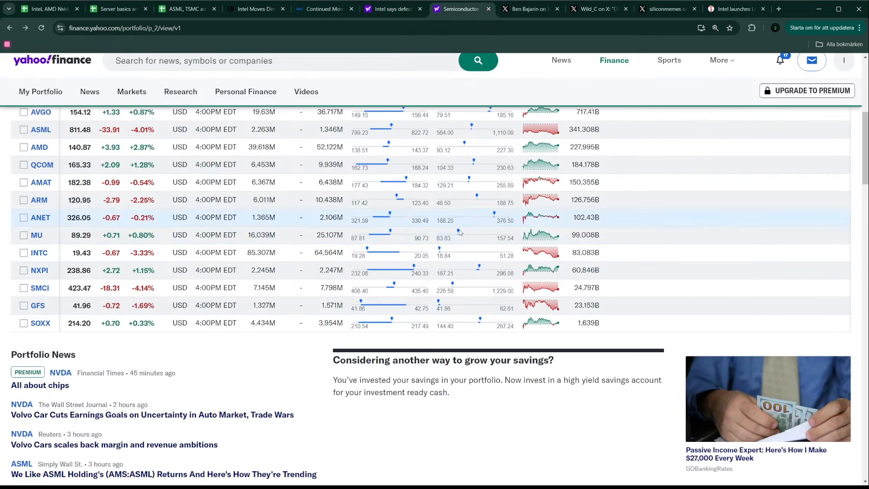
mouse_move(459, 244)
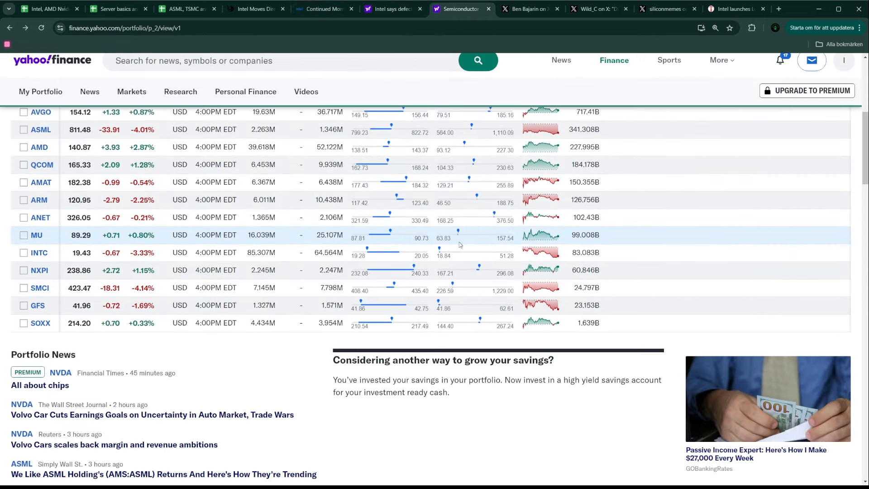
mouse_move(449, 239)
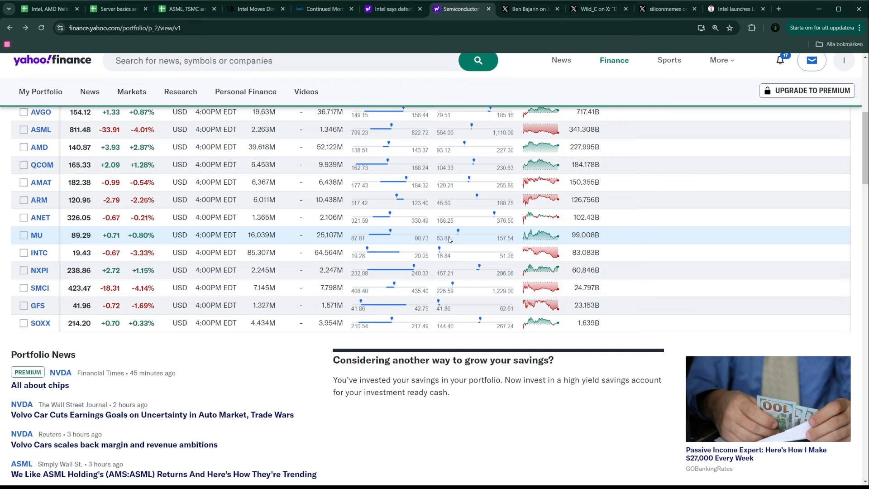
scroll("up", 3)
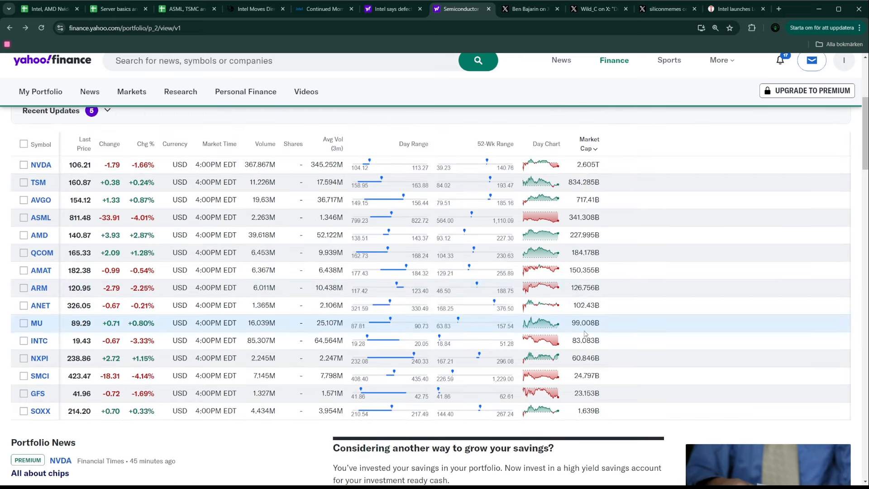
mouse_move(582, 341)
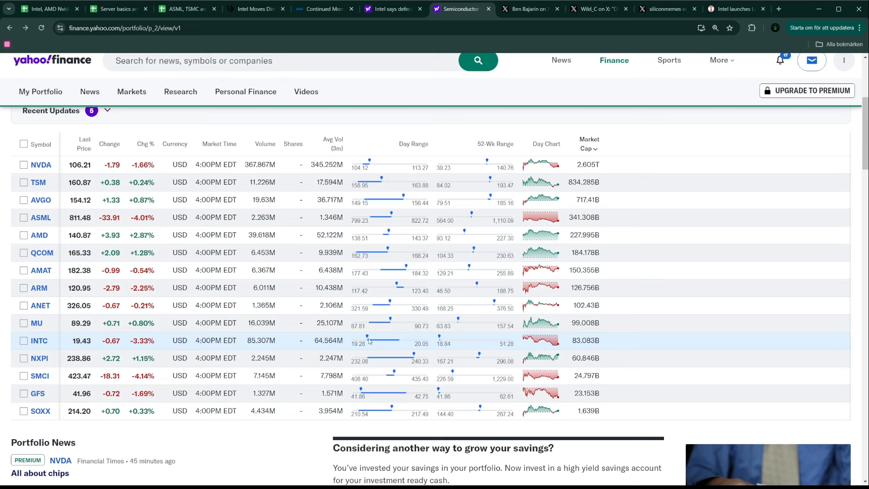
mouse_move(443, 408)
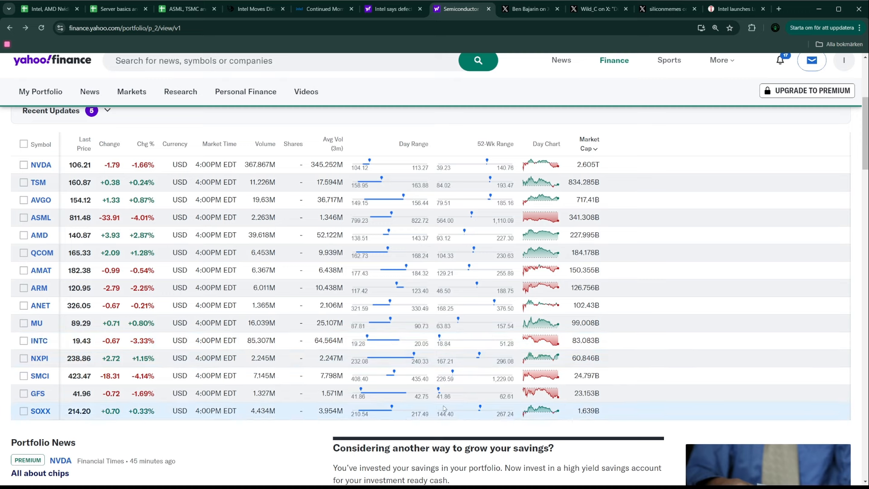
mouse_move(462, 388)
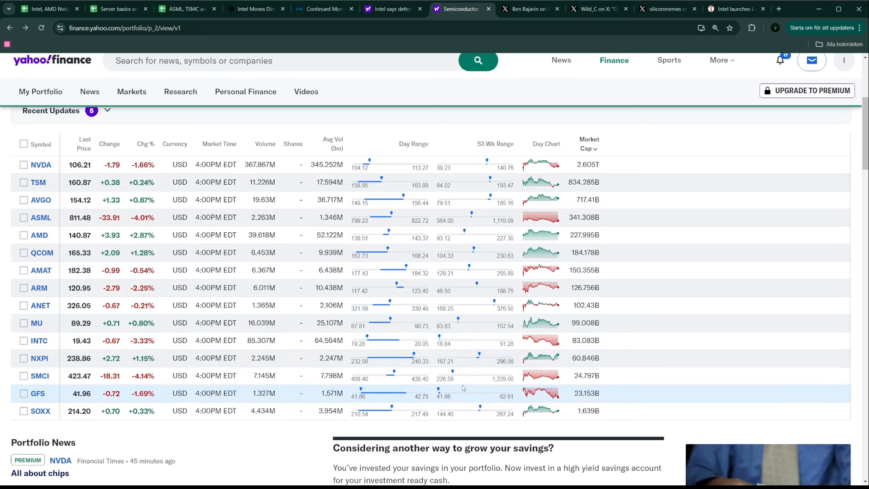
Step: Glance at the Nodes roadmap and defect-density article tabs, then return to the portfolio
left_click(115, 9)
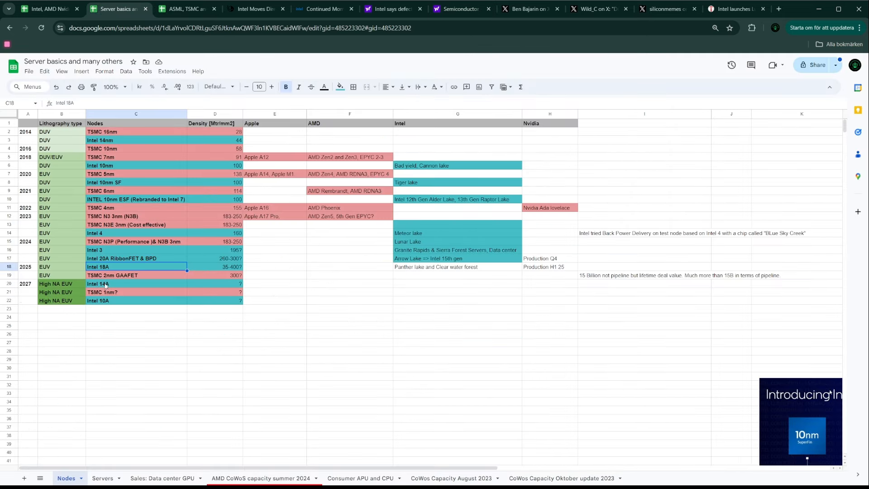
mouse_move(208, 159)
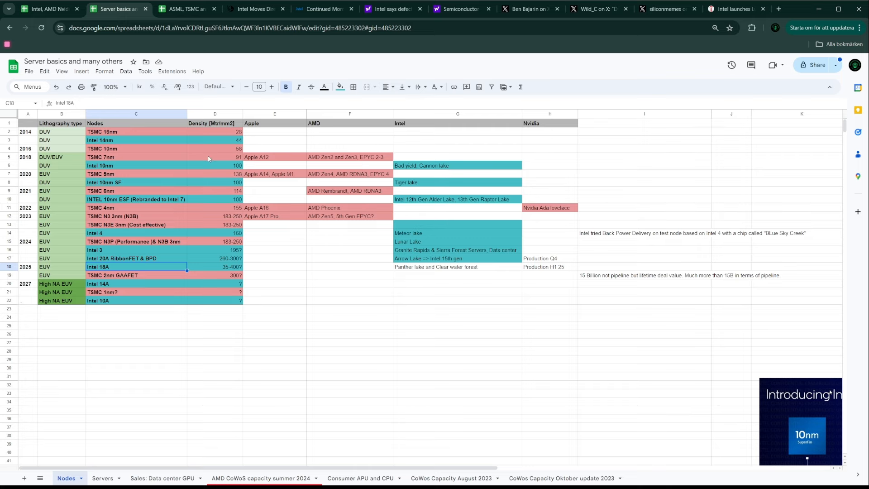
left_click(391, 8)
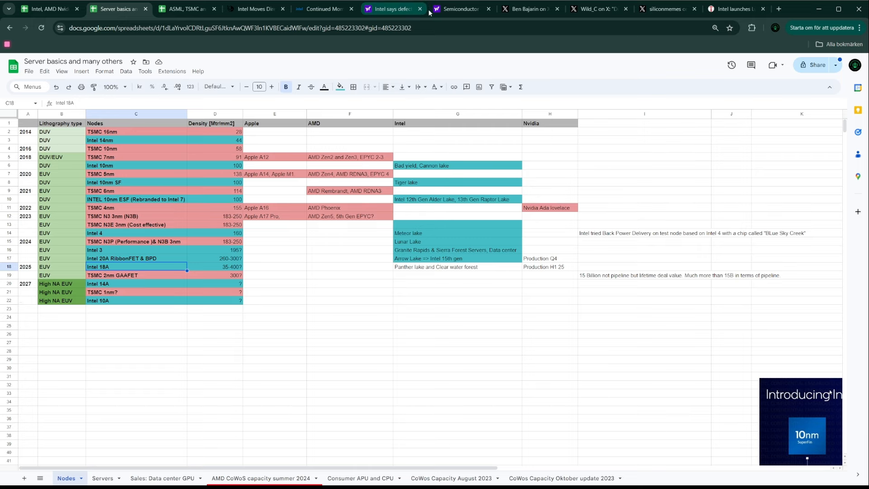
left_click(461, 8)
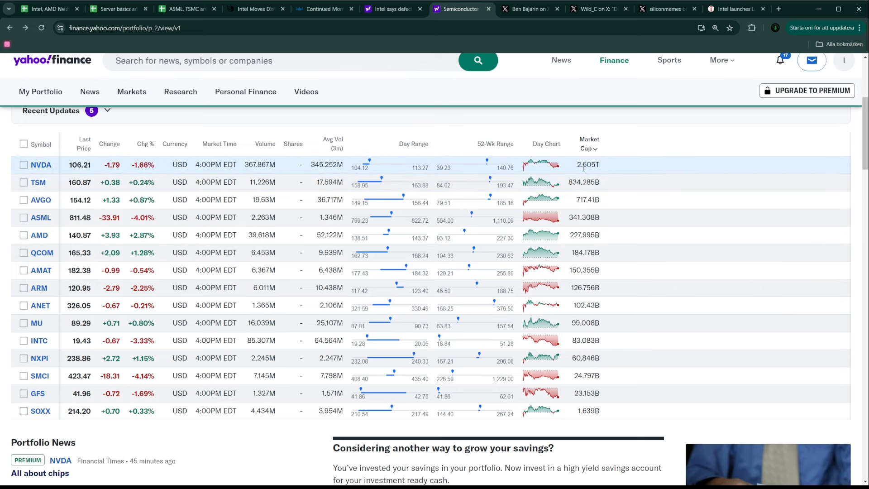
mouse_move(558, 253)
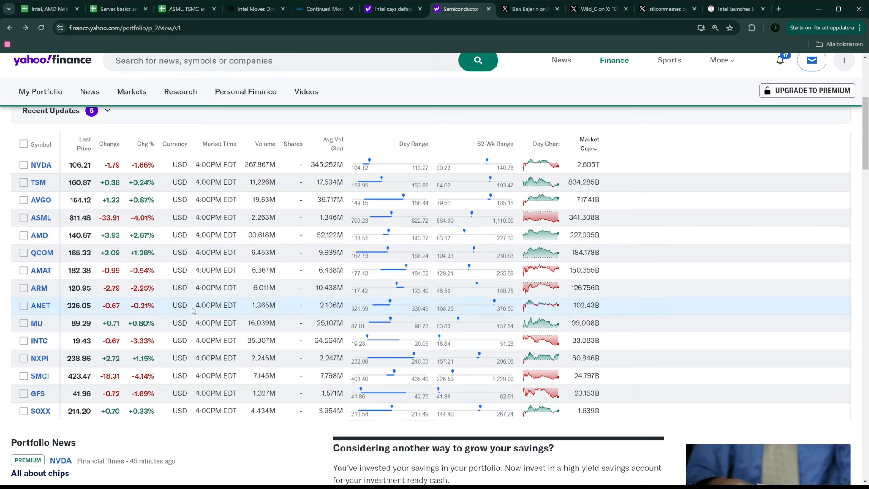
mouse_move(227, 288)
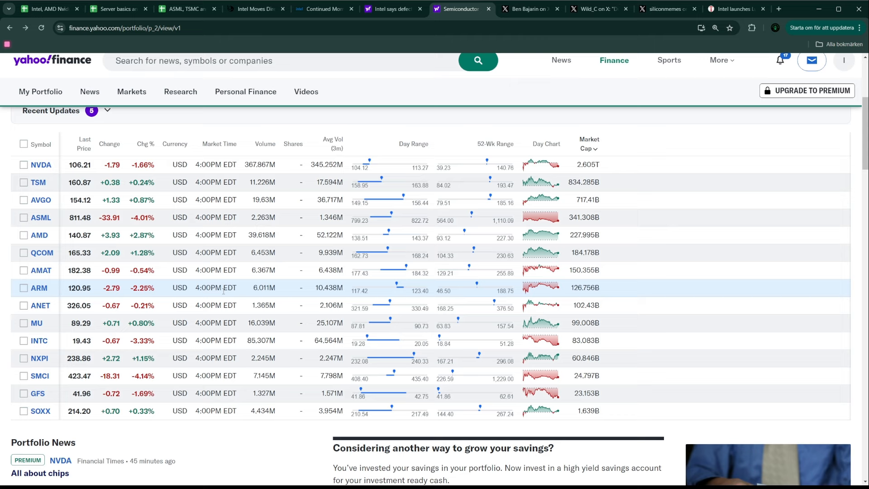
Step: Show the Sales: Data center GPU sheet and scroll to the accelerator specification columns
left_click(115, 8)
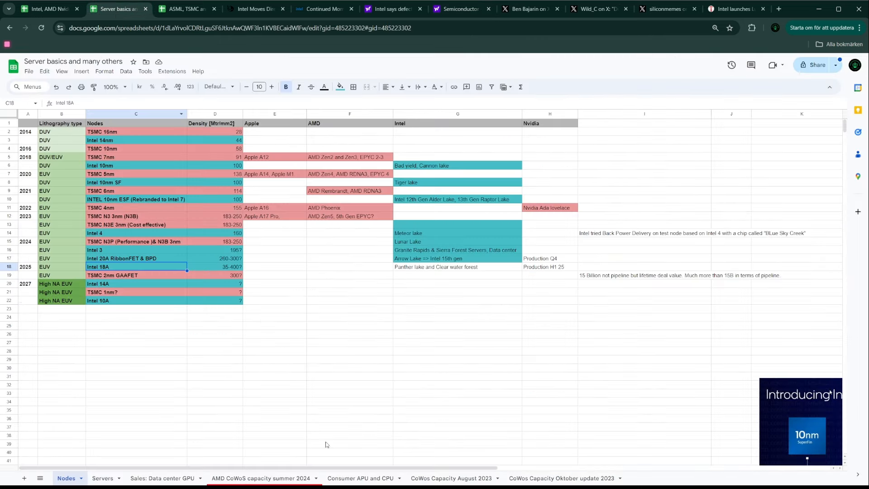
left_click(163, 478)
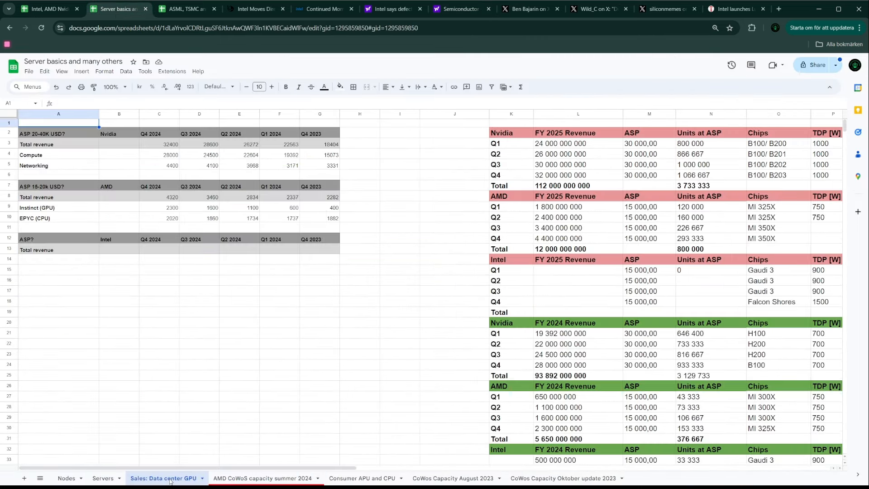
scroll("right", 3)
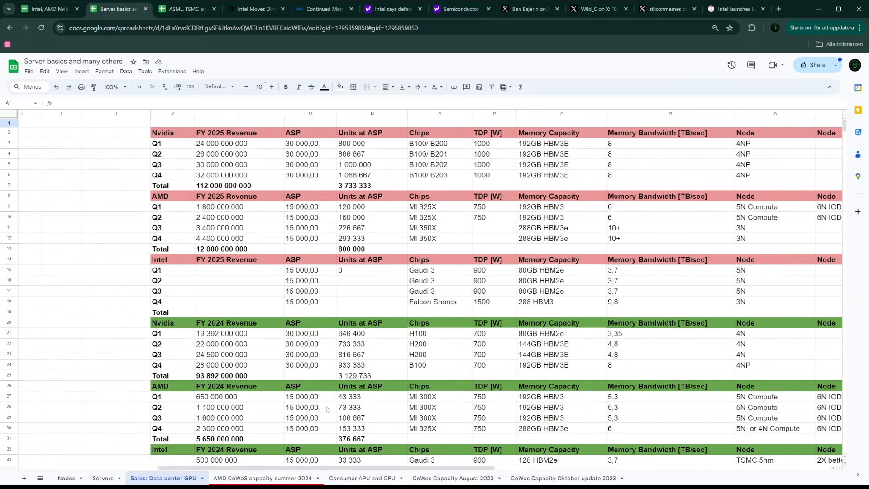
scroll("down", 3)
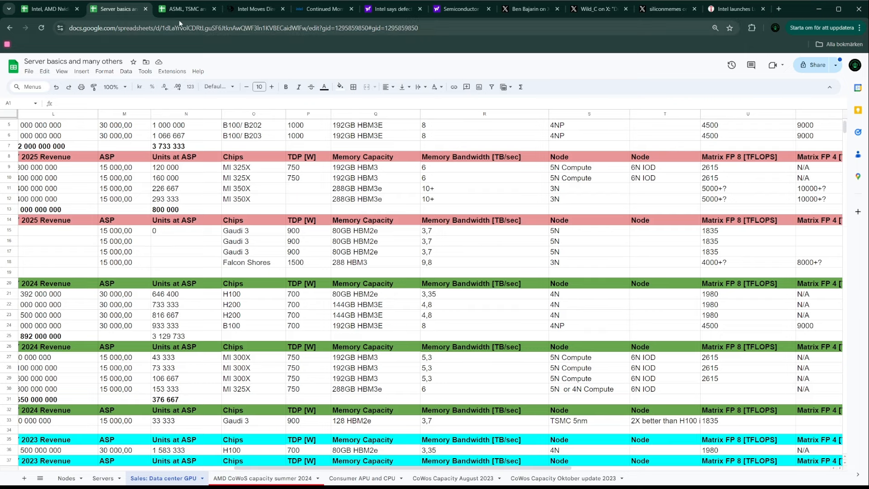
left_click(47, 9)
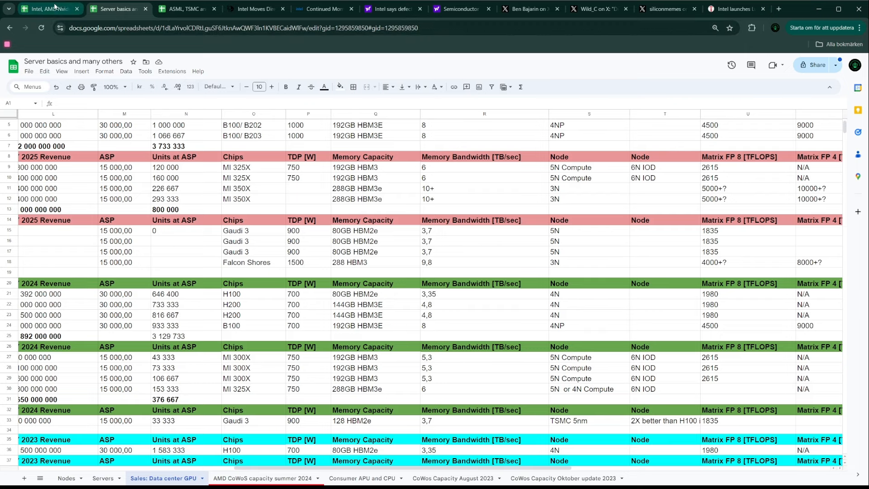
Step: Check the Q4 2024 Data center revenue figure, then bring up the Intel 18A defect density article
left_click(47, 9)
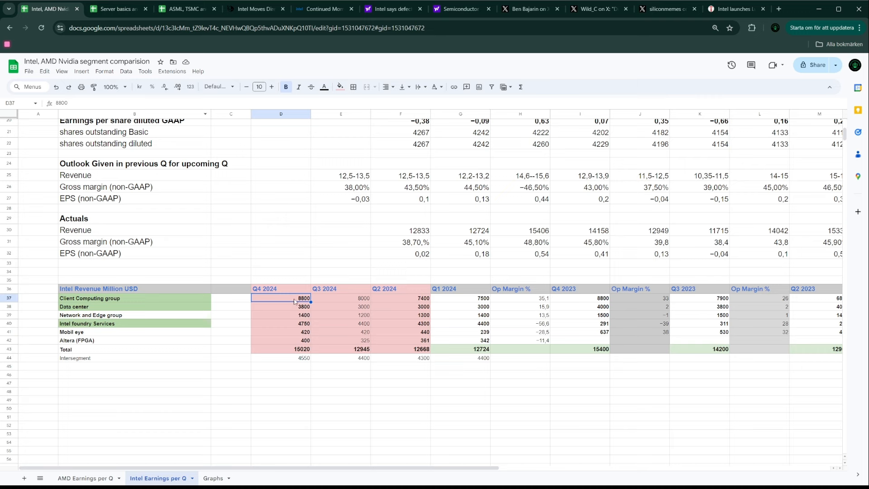
mouse_move(297, 308)
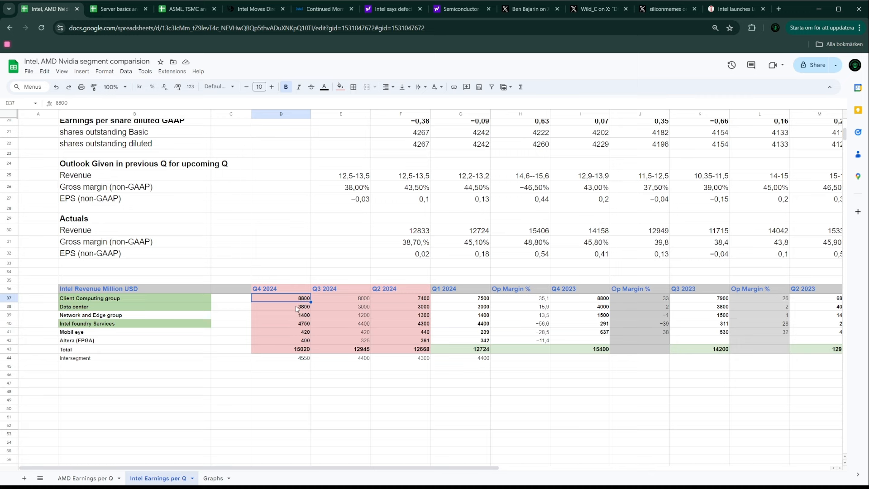
left_click(280, 307)
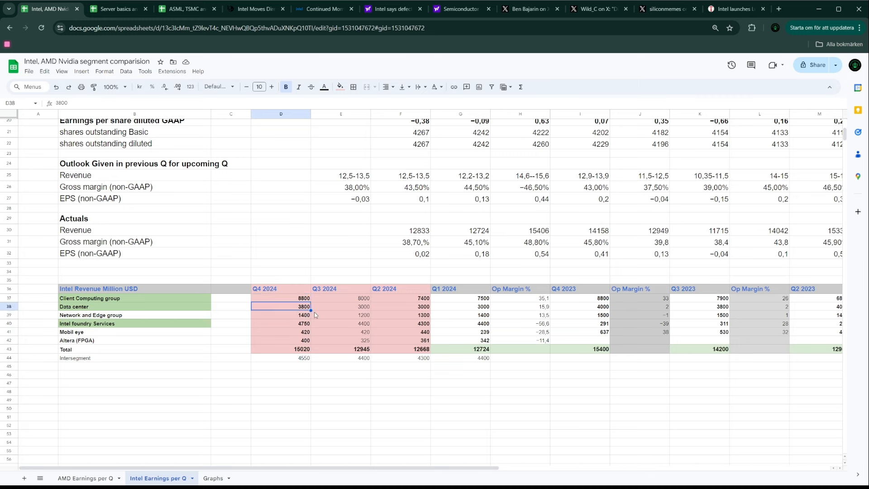
mouse_move(323, 312)
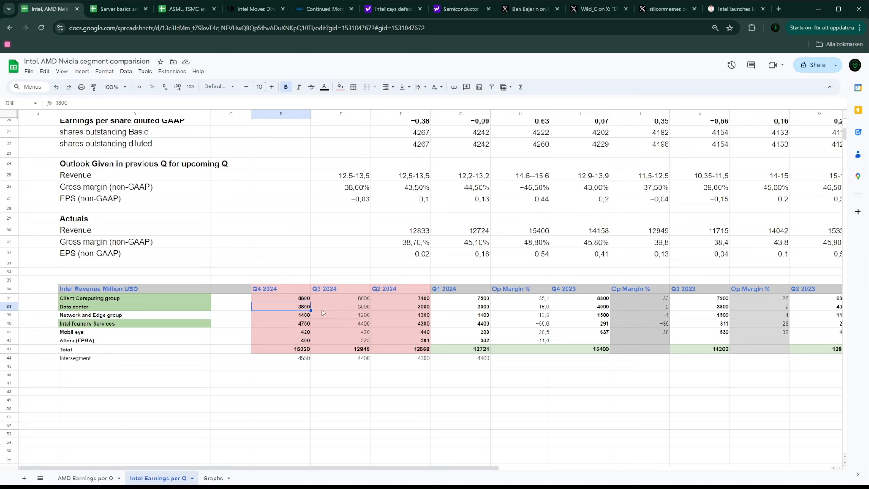
mouse_move(407, 308)
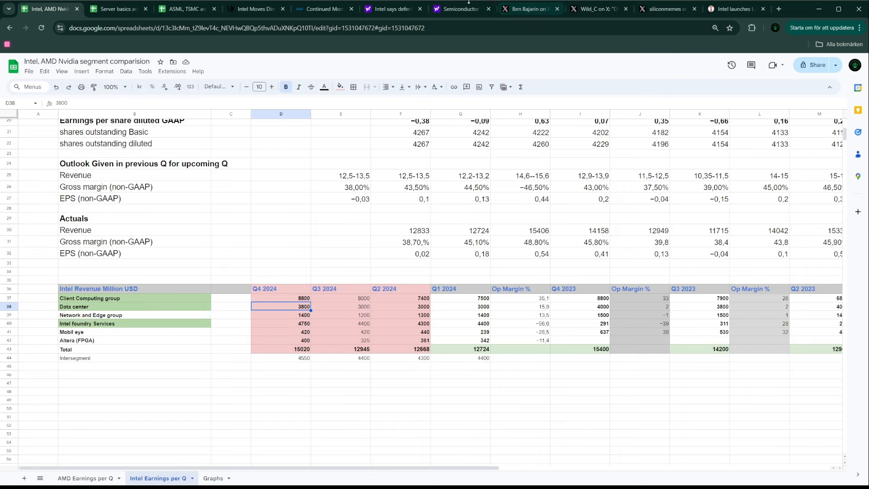
left_click(391, 10)
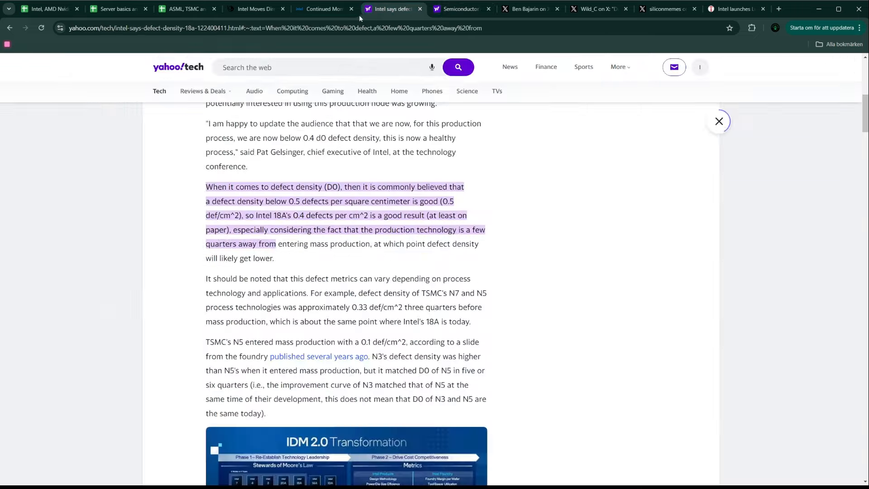
Step: View Intel's five-year price chart from the portfolio, then go back to the portfolio list
left_click(461, 9)
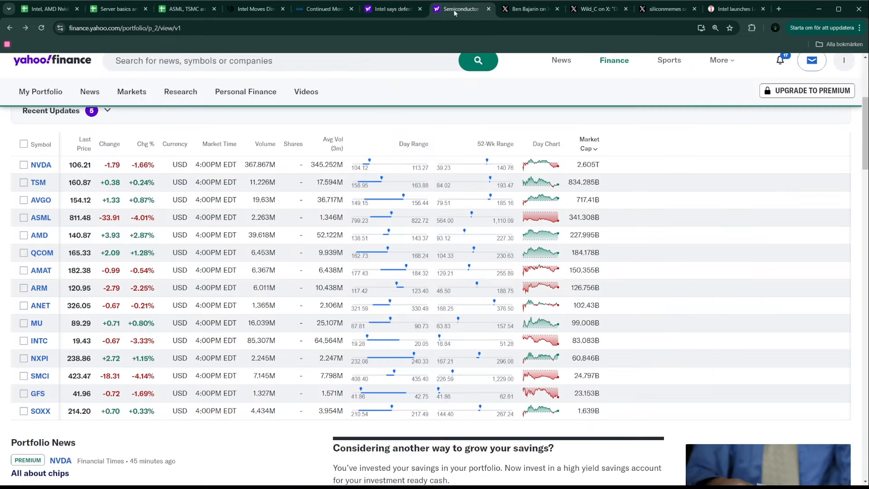
mouse_move(44, 250)
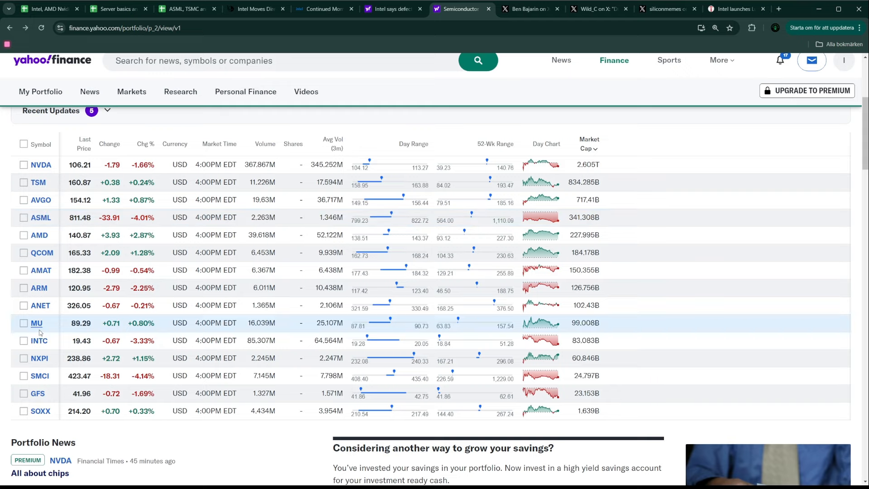
left_click(39, 340)
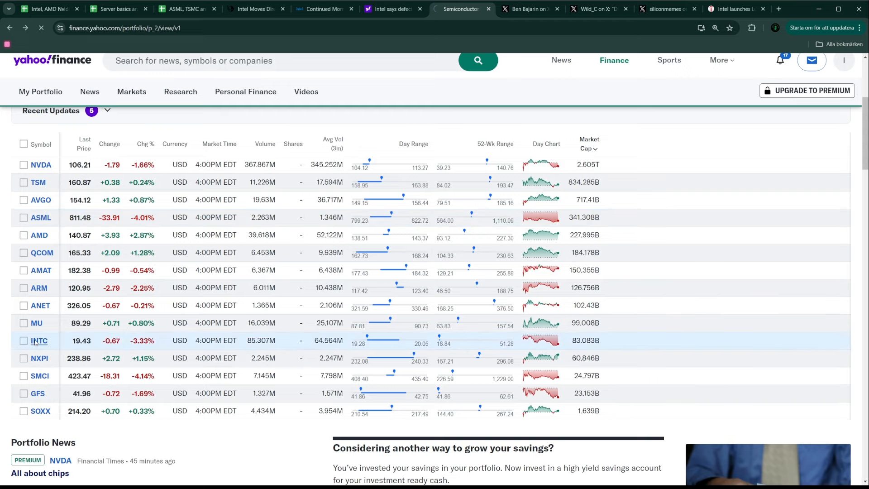
left_click(39, 340)
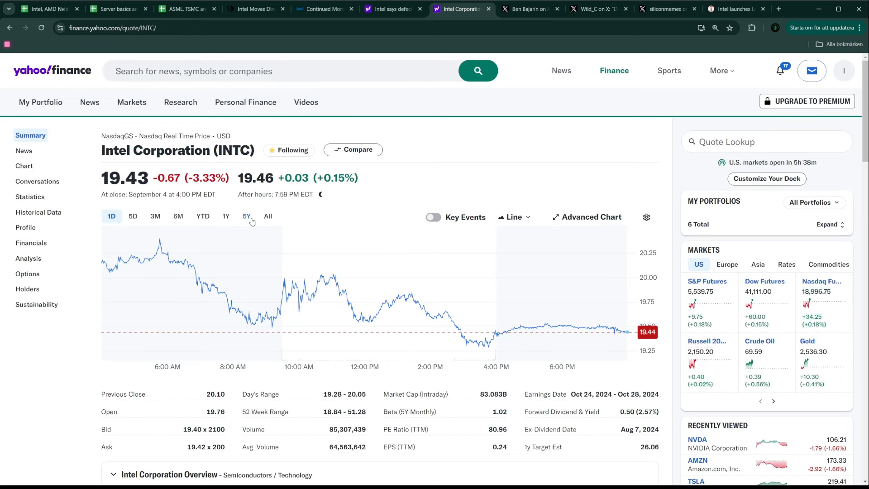
left_click(246, 216)
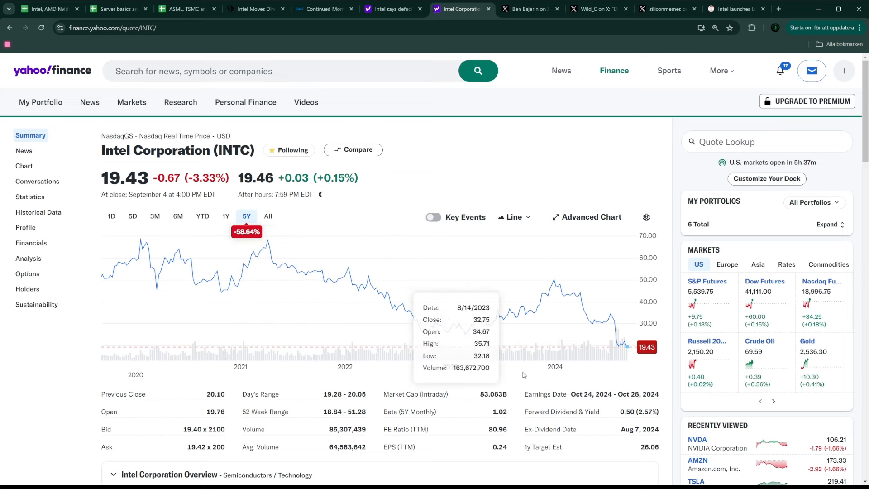
mouse_move(627, 350)
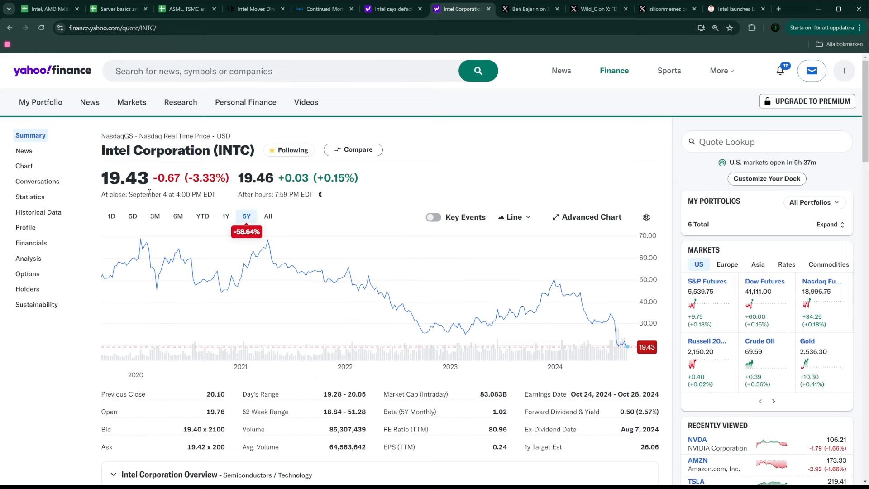
left_click(9, 28)
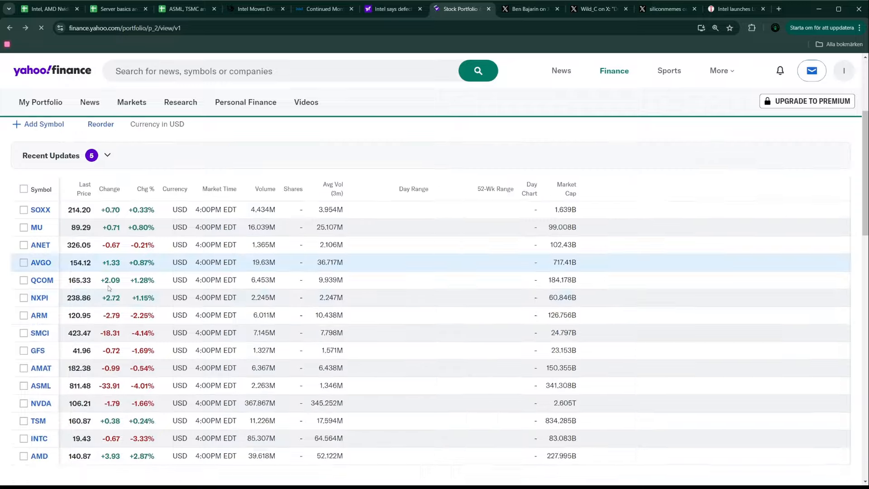
Step: View AMD's quote page with its five-year and all-time price charts
scroll("down", 3)
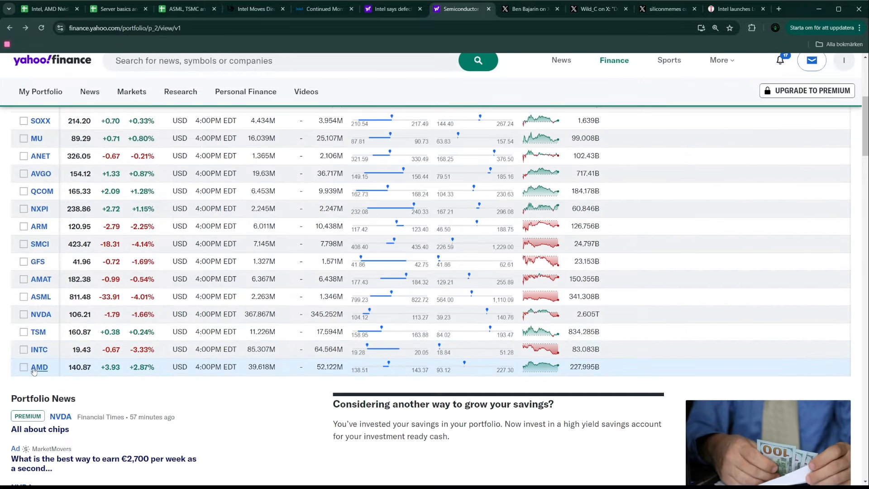
left_click(39, 367)
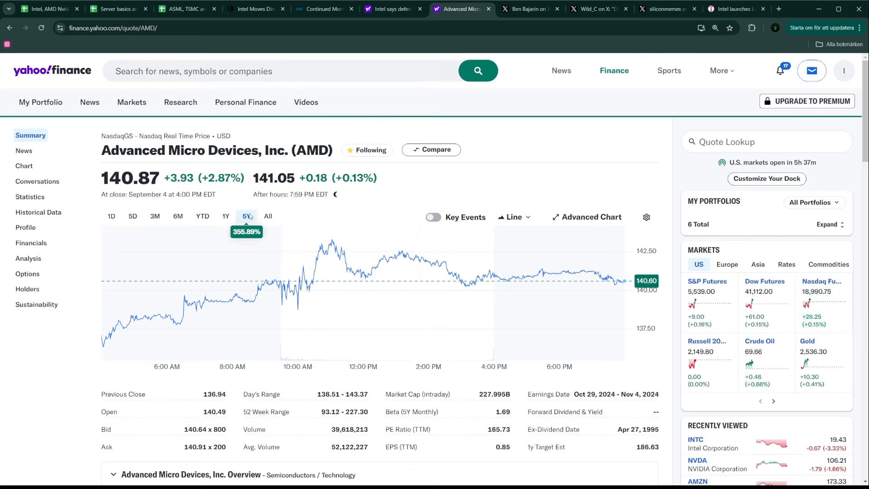
left_click(246, 217)
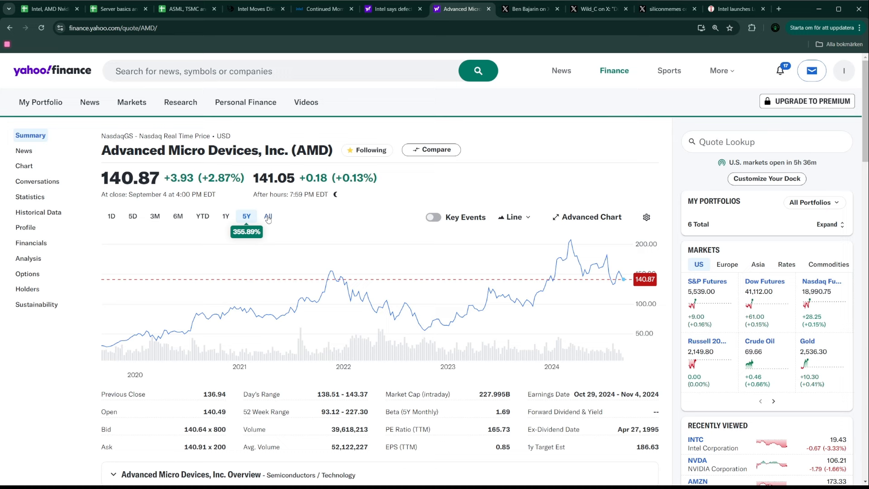
left_click(268, 217)
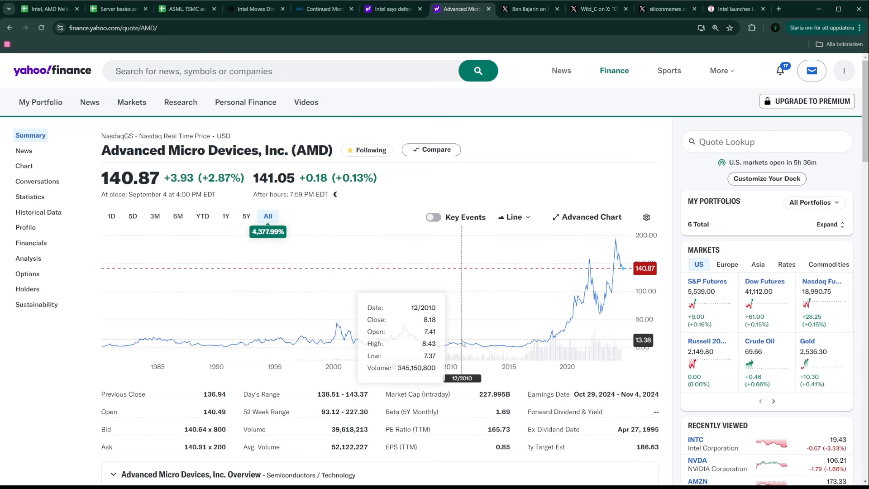
mouse_move(532, 341)
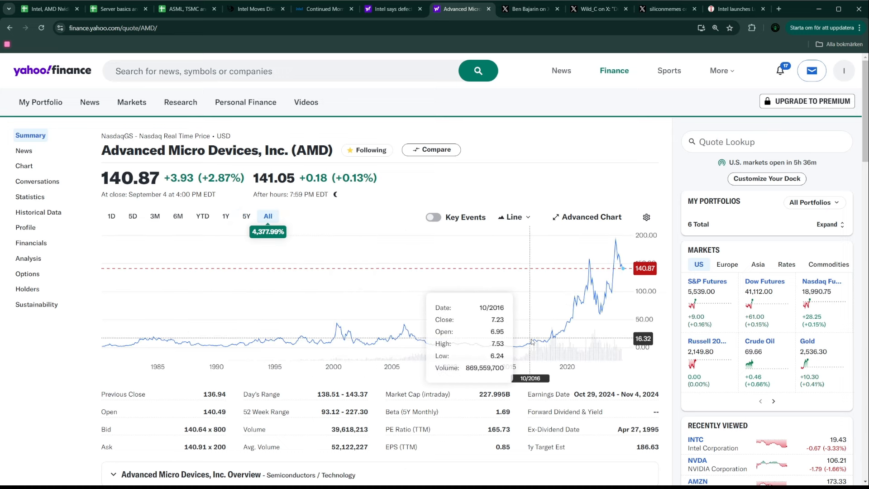
mouse_move(529, 338)
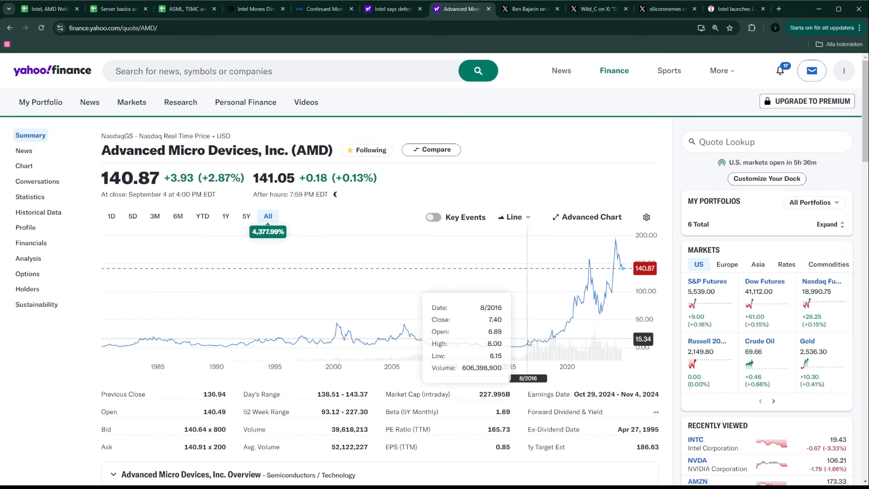
mouse_move(525, 347)
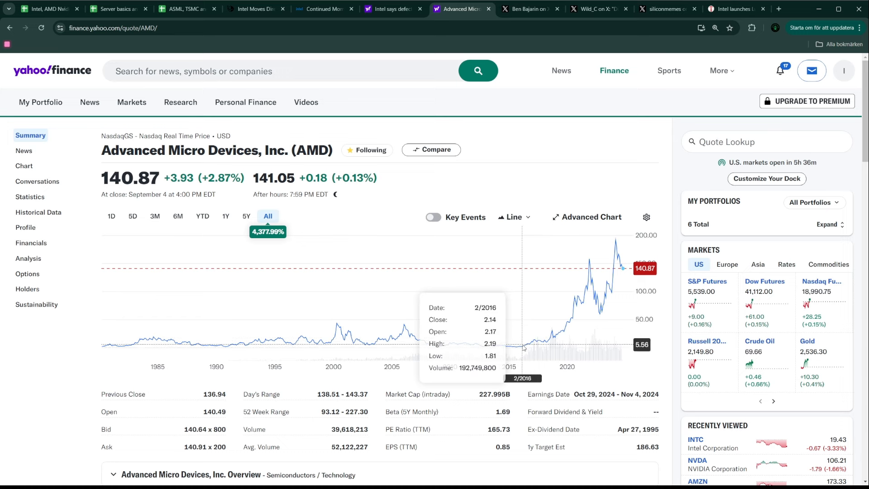
mouse_move(520, 348)
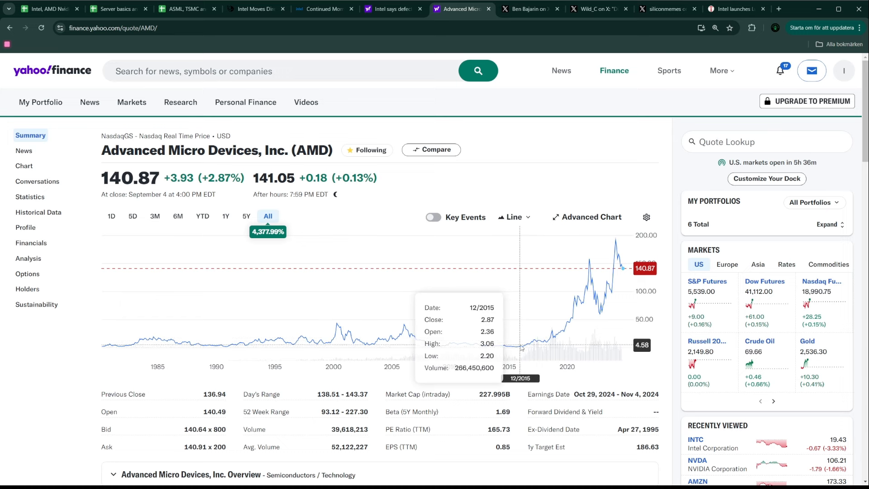
mouse_move(524, 348)
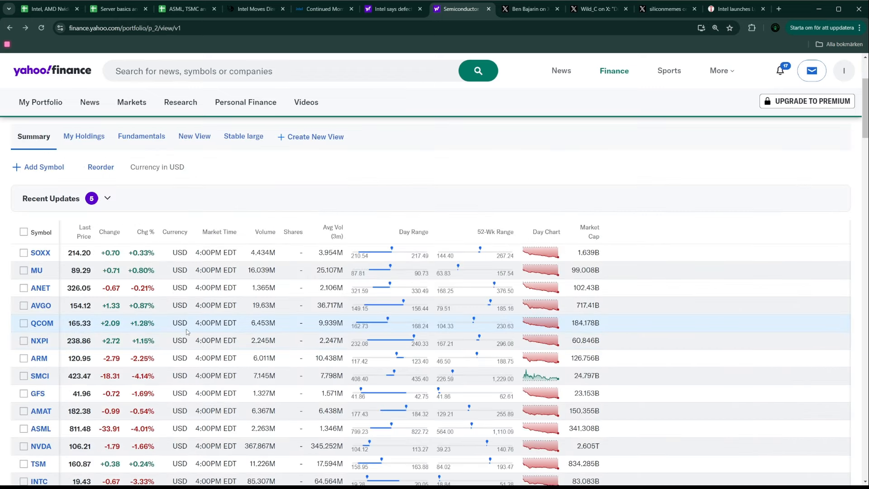
mouse_move(185, 332)
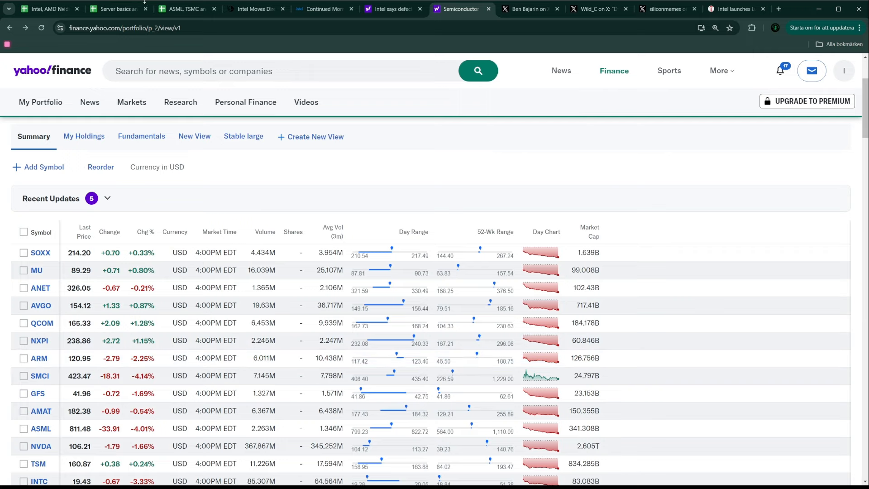
Step: Glance at the data center GPU projections, then return to the Intel segment comparison spreadsheet
left_click(115, 9)
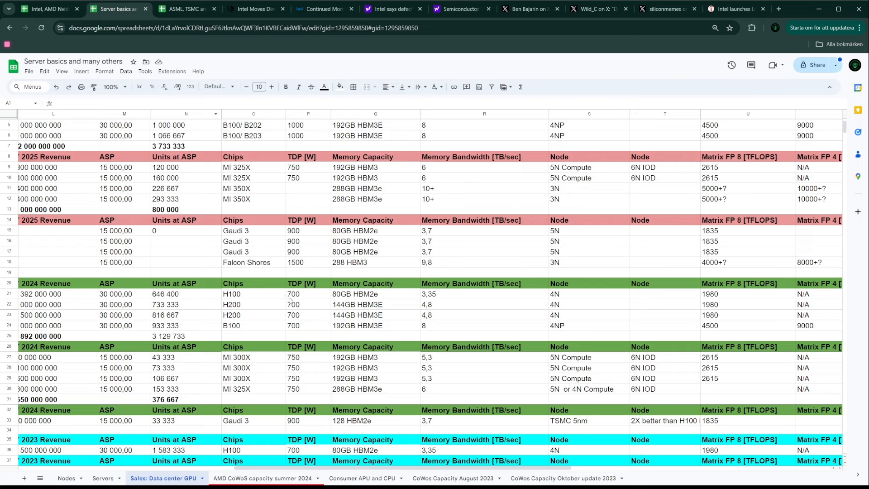
mouse_move(246, 213)
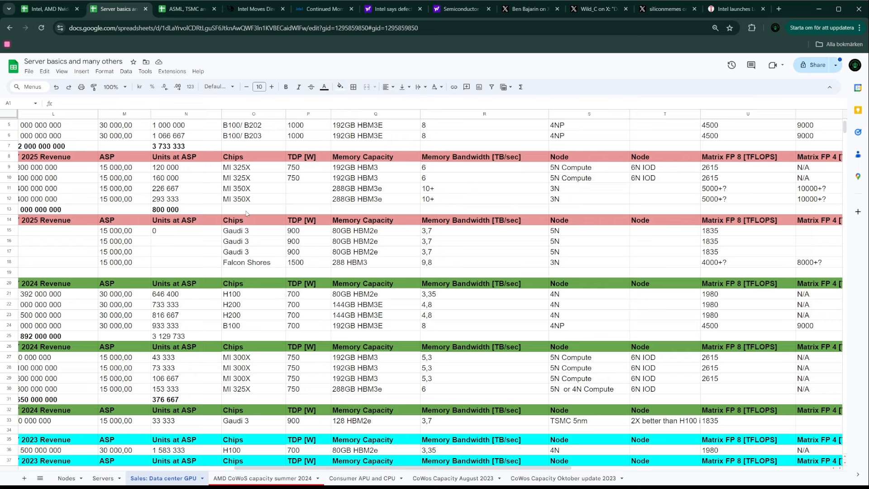
mouse_move(219, 246)
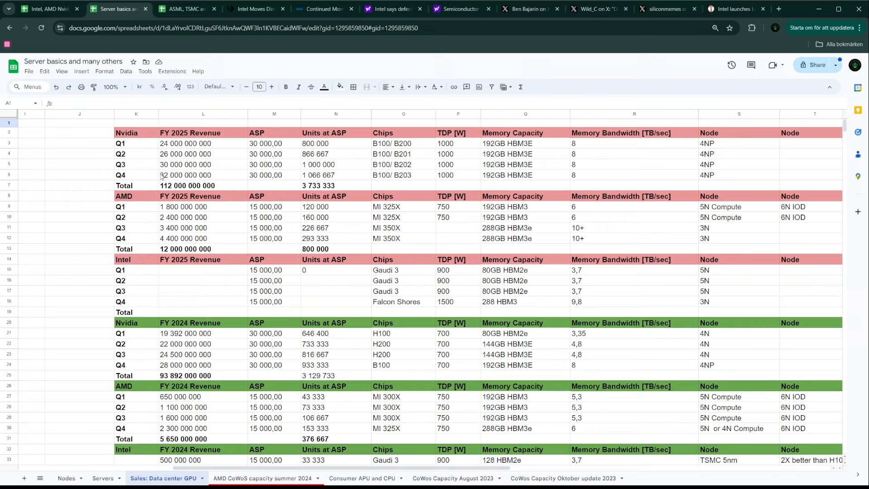
left_click(47, 8)
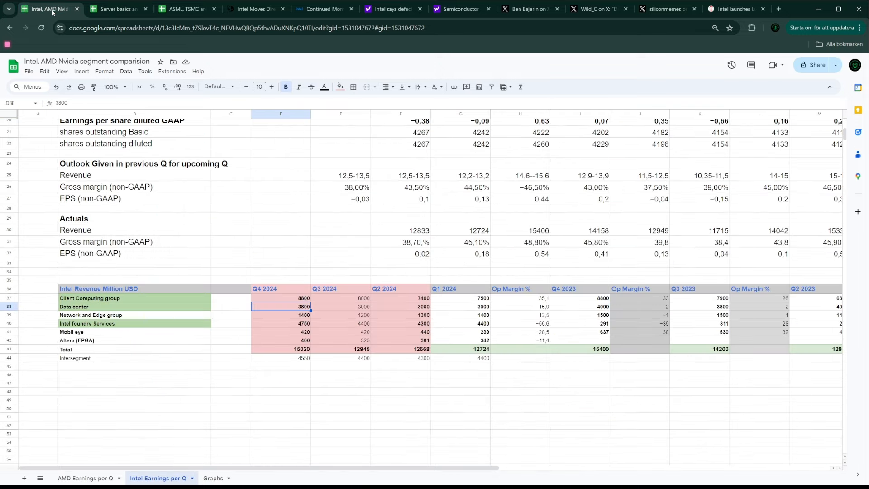
mouse_move(329, 361)
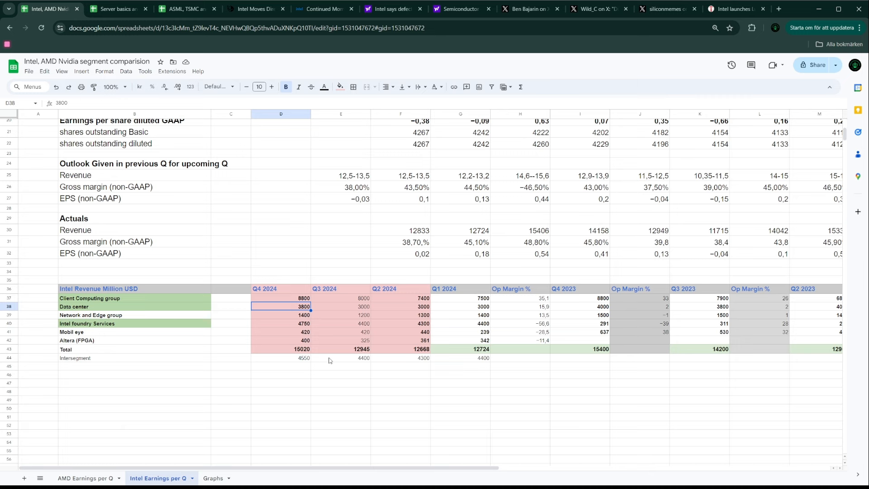
mouse_move(402, 370)
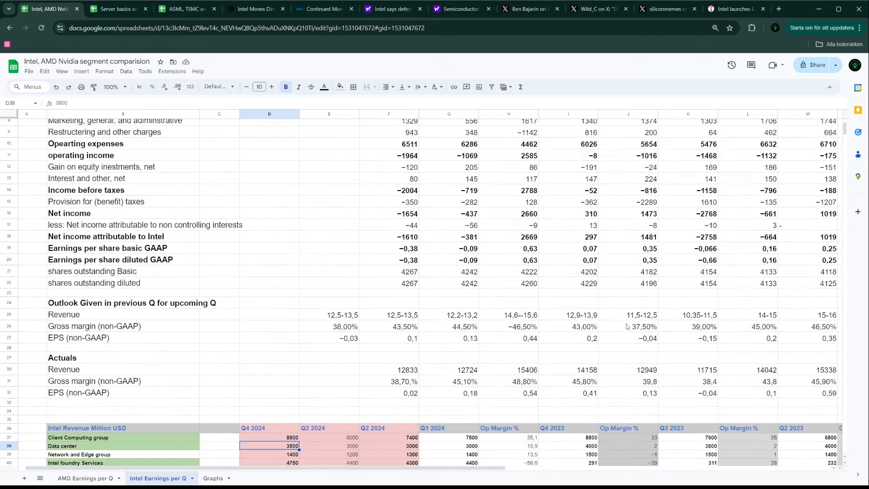
scroll("down", 3)
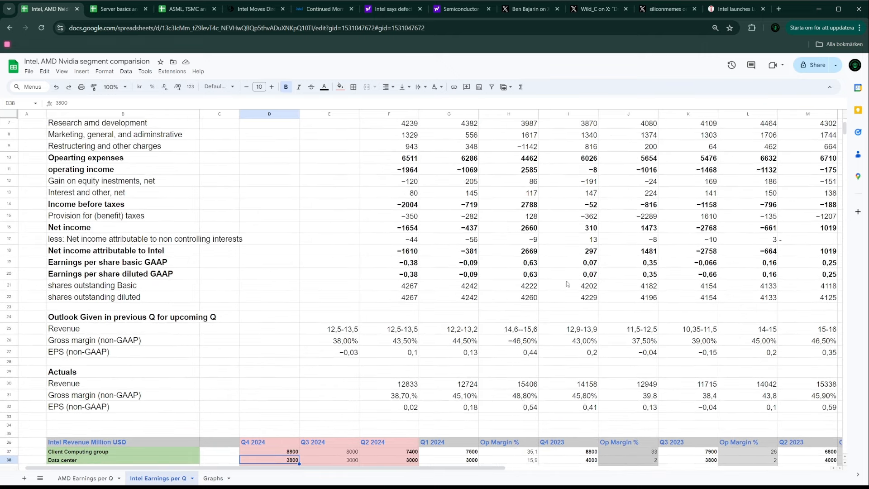